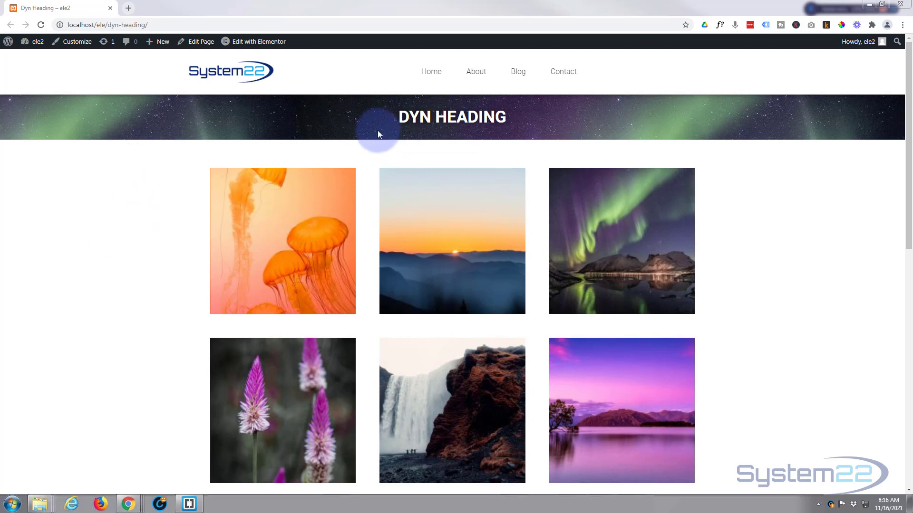
mouse_move(568, 110)
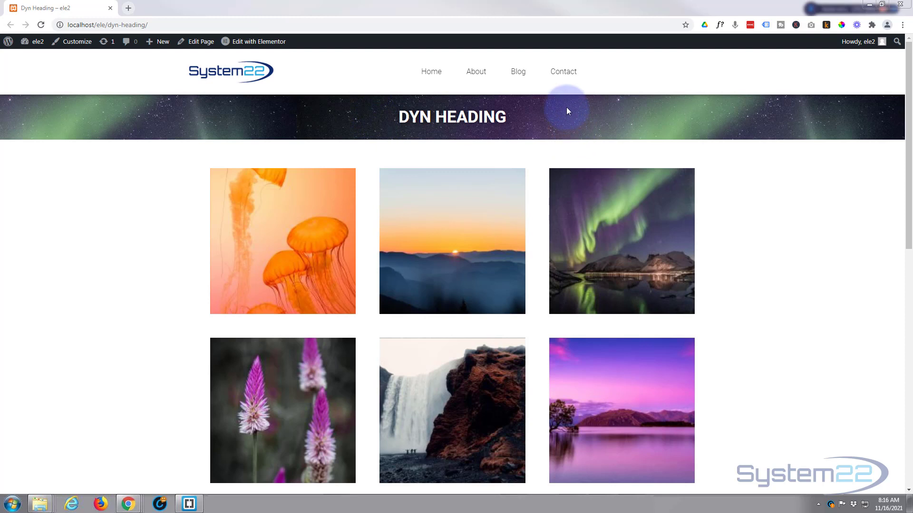
mouse_move(367, 127)
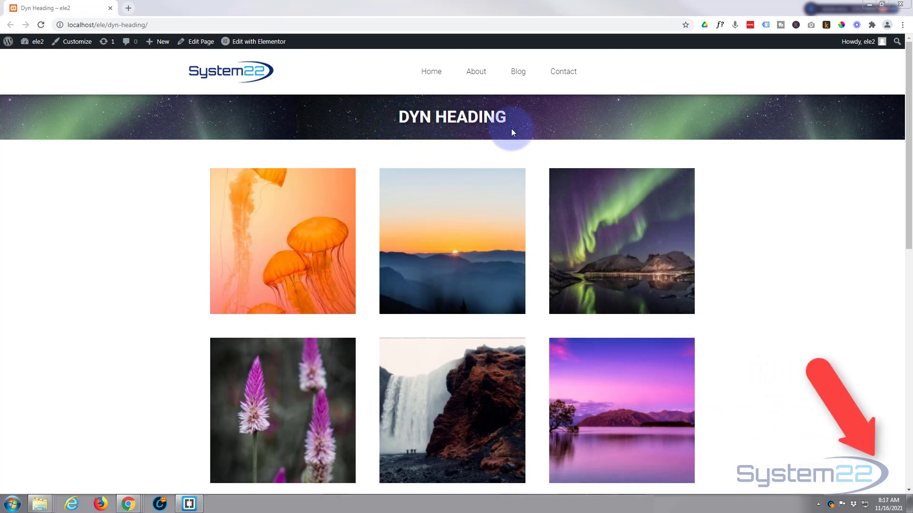
mouse_move(433, 134)
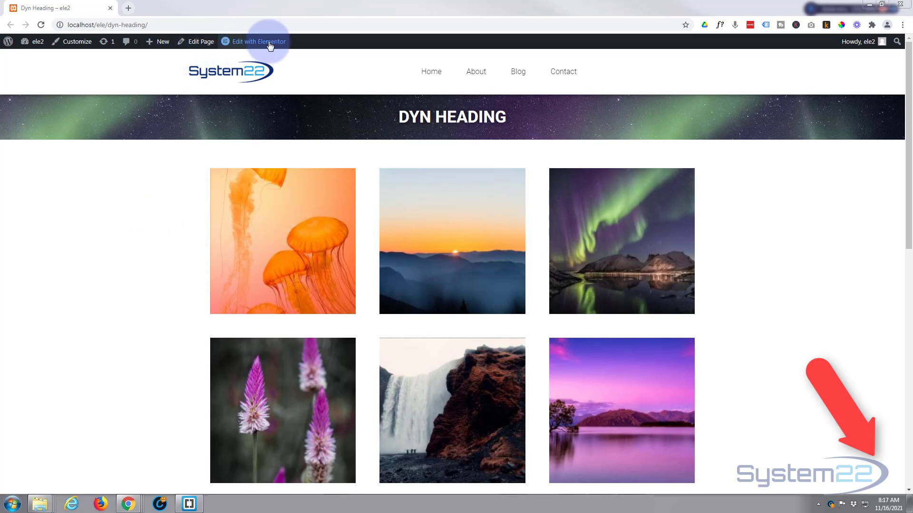
Launch the Elementor editor for Dyn Heading and delete the existing aurora banner section
left_click(256, 42)
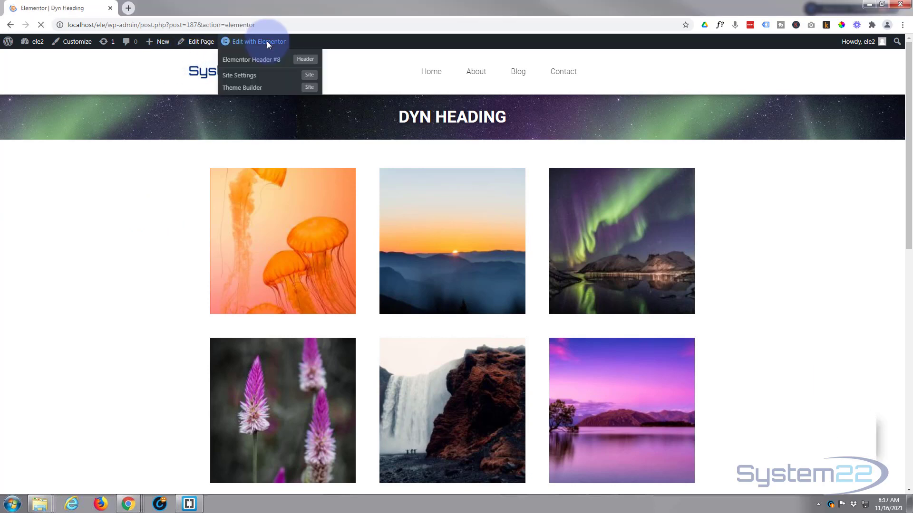
left_click(257, 41)
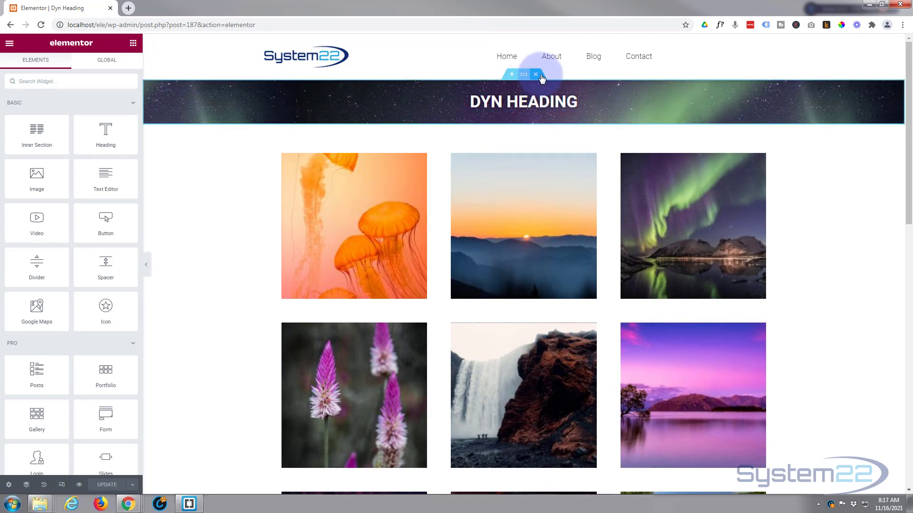
left_click(534, 75)
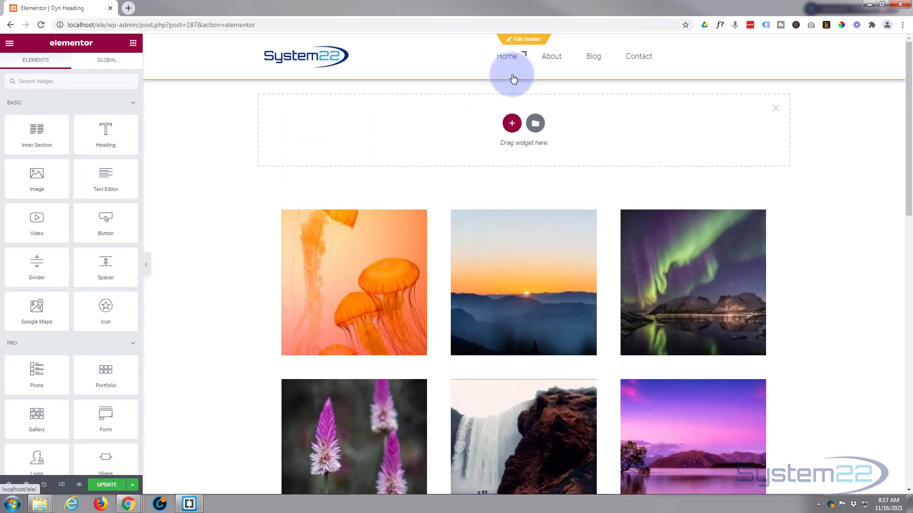
mouse_move(105, 131)
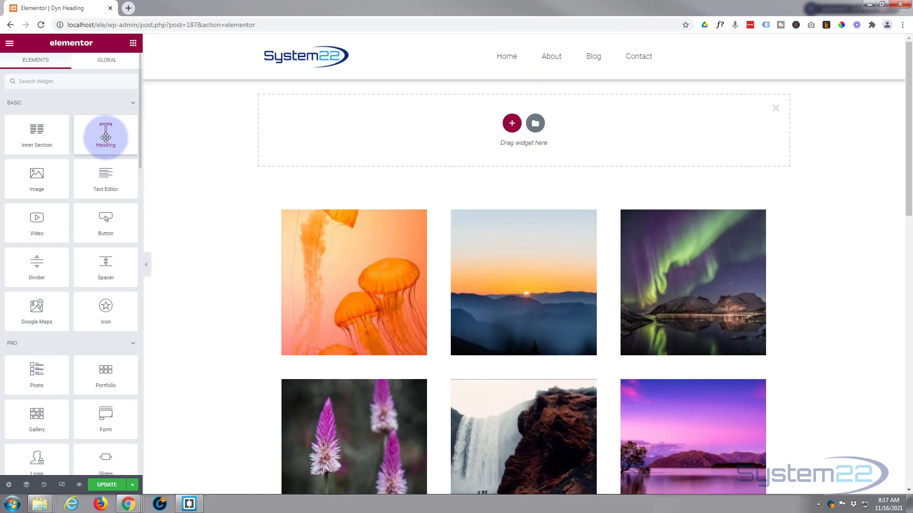
Drop a Heading widget into the empty section and bind its title to the Post Title tag
left_click_drag(106, 135, 495, 140)
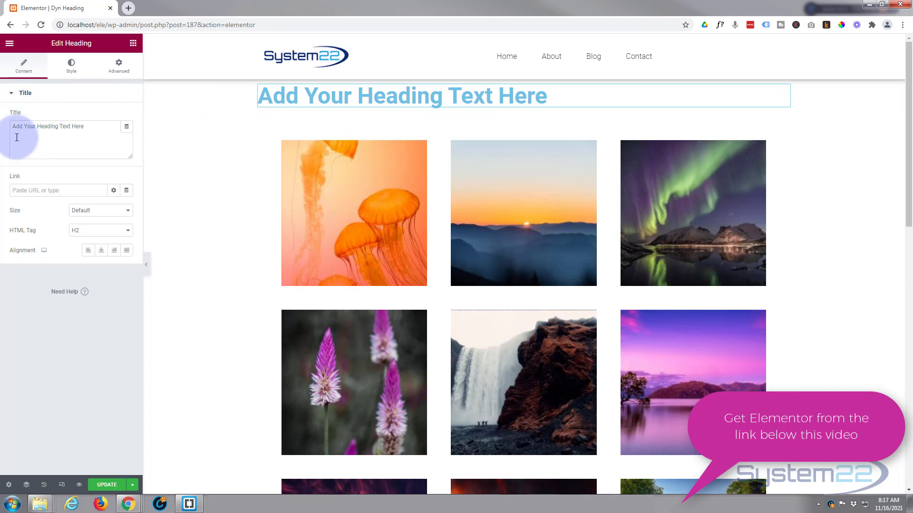
mouse_move(126, 127)
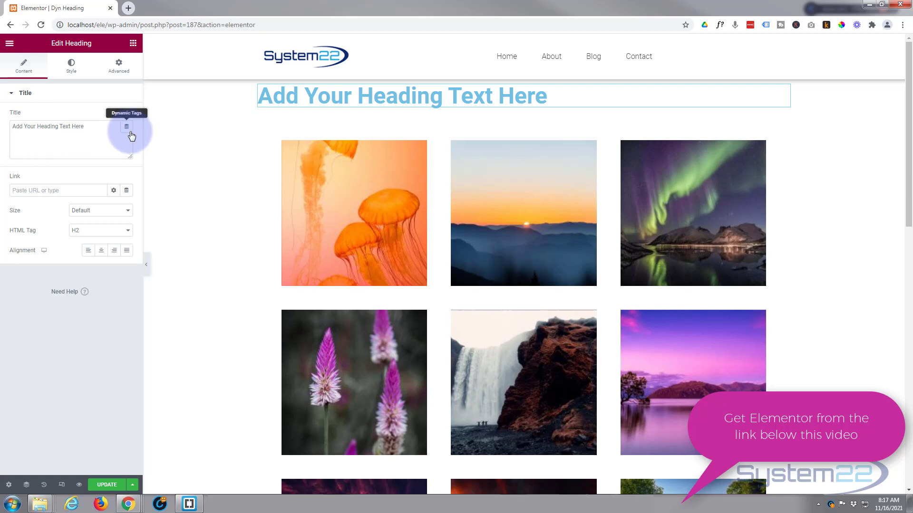
left_click(126, 127)
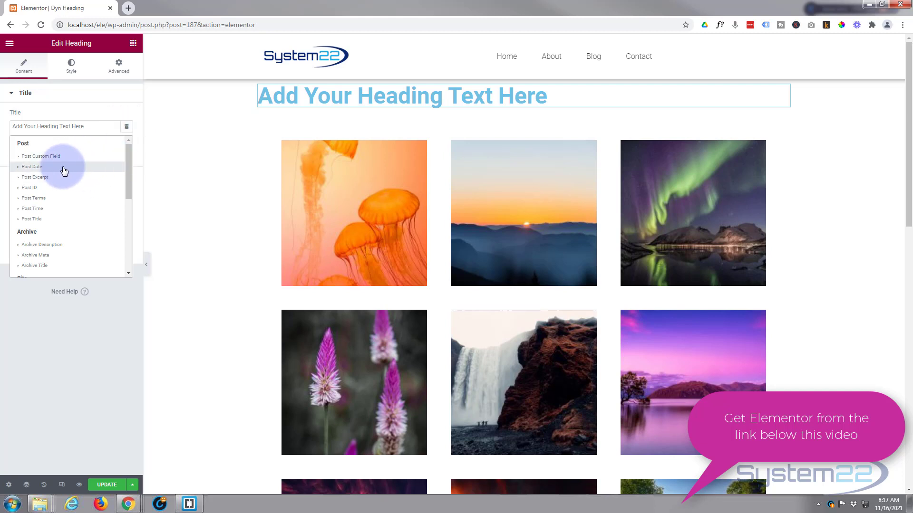
mouse_move(54, 188)
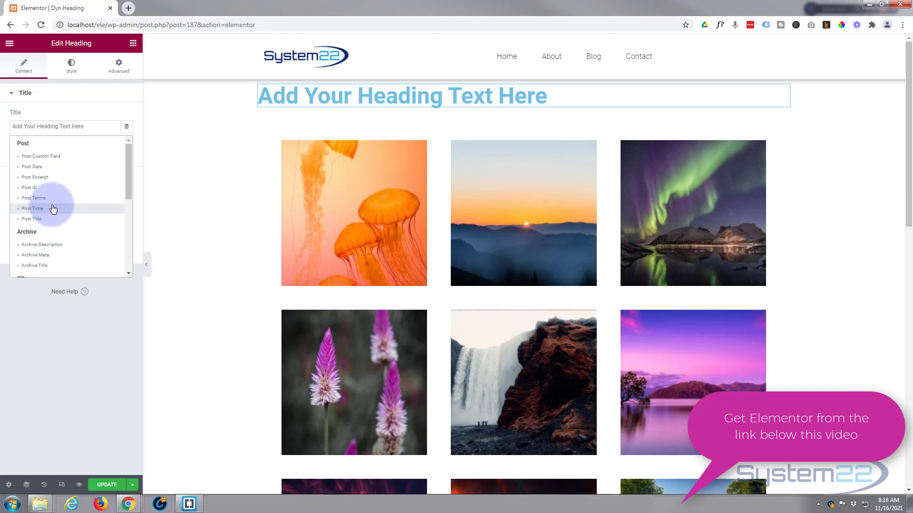
scroll("down", 3)
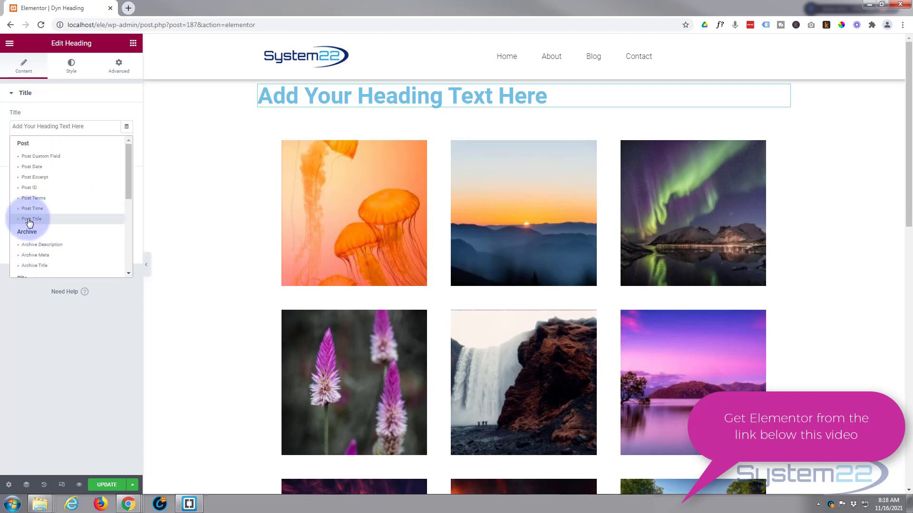
left_click(32, 219)
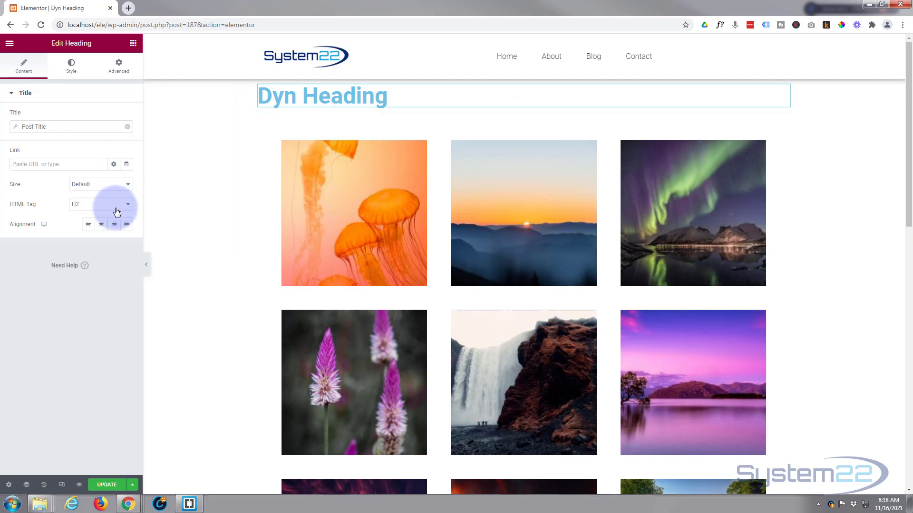
Give the heading center alignment, white text colour and a near-opaque black text shadow
left_click(101, 223)
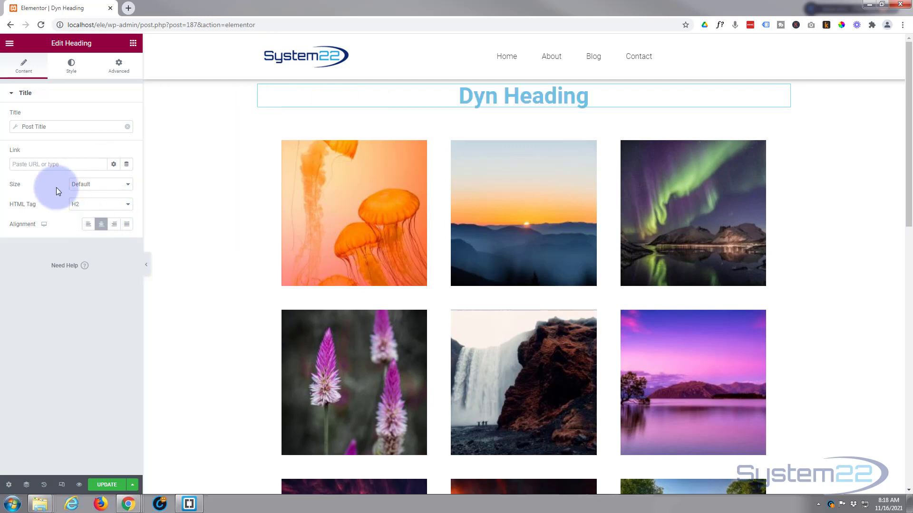
left_click(71, 65)
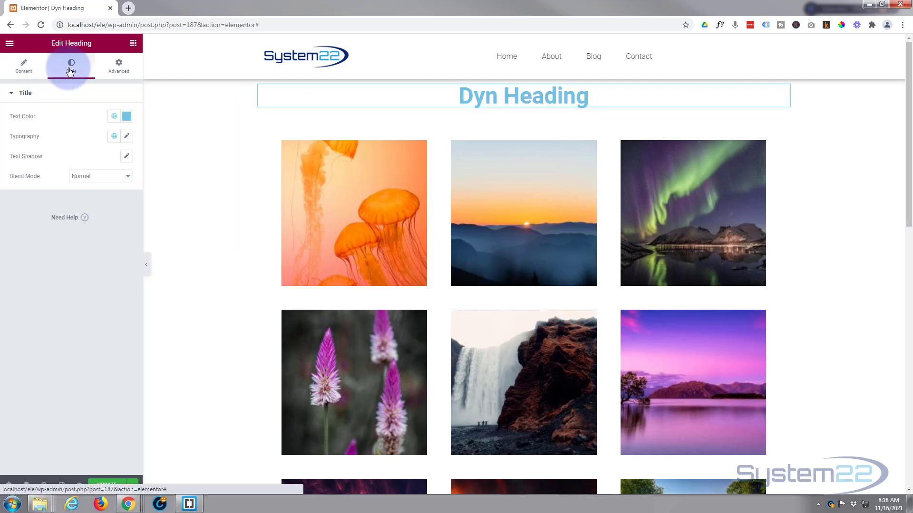
left_click(126, 116)
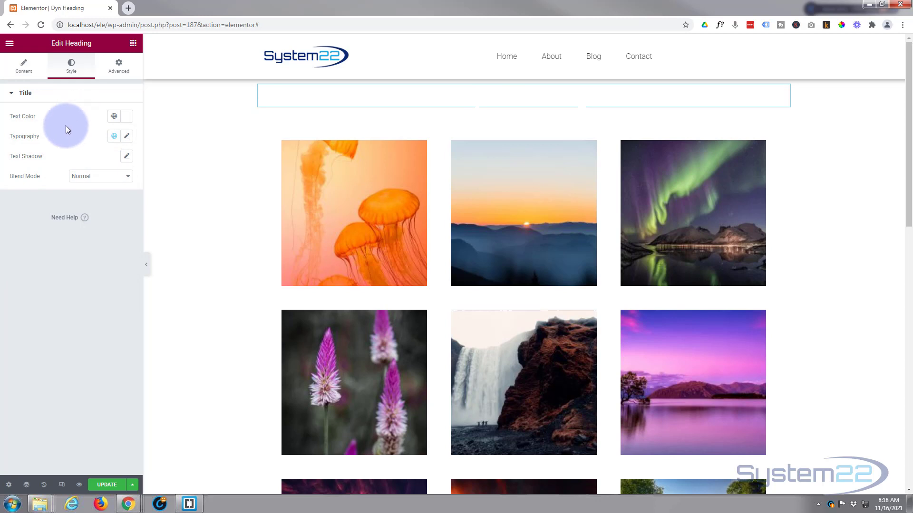
left_click(125, 155)
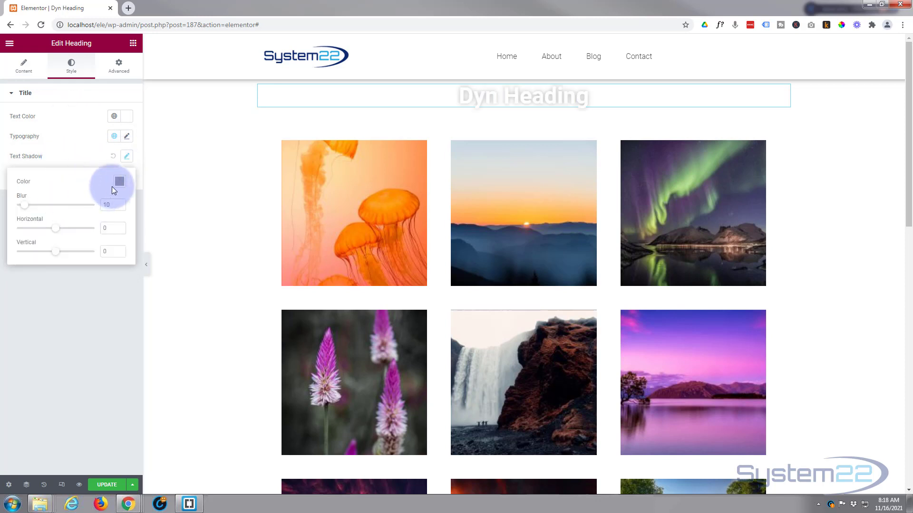
left_click(119, 181)
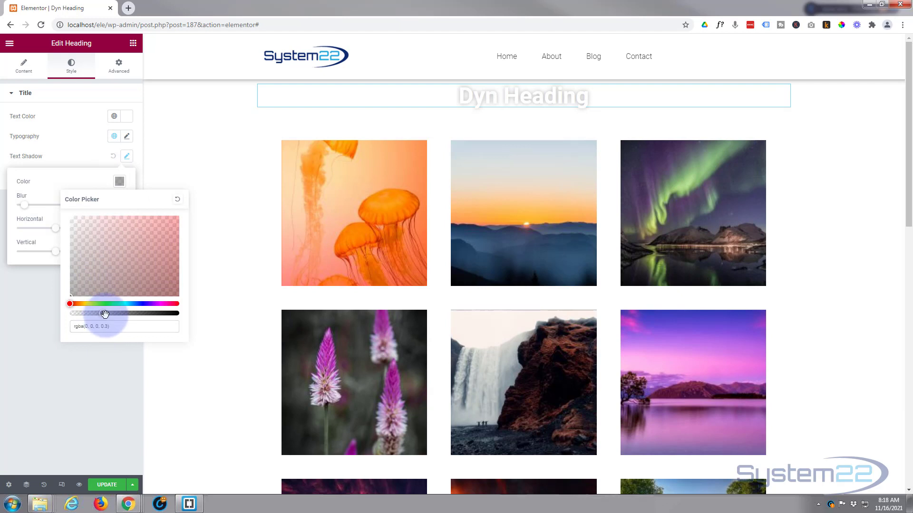
left_click_drag(103, 313, 177, 313)
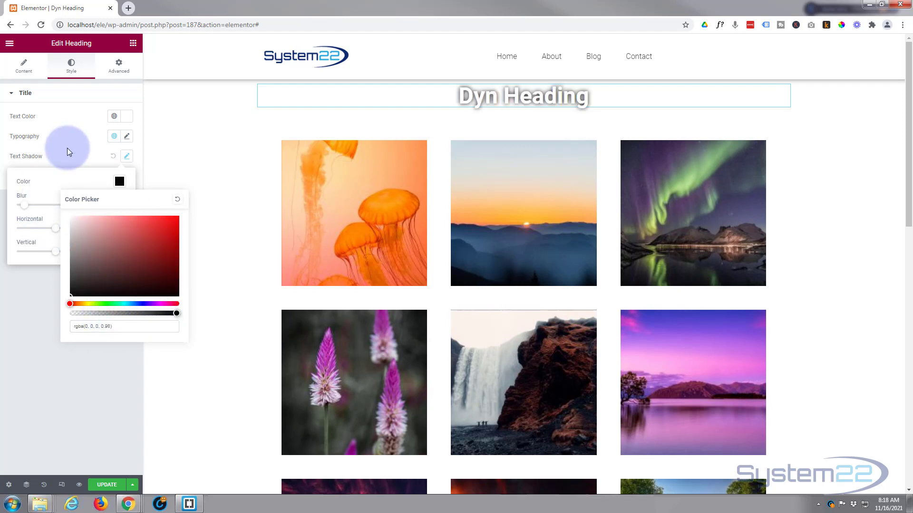
left_click(126, 156)
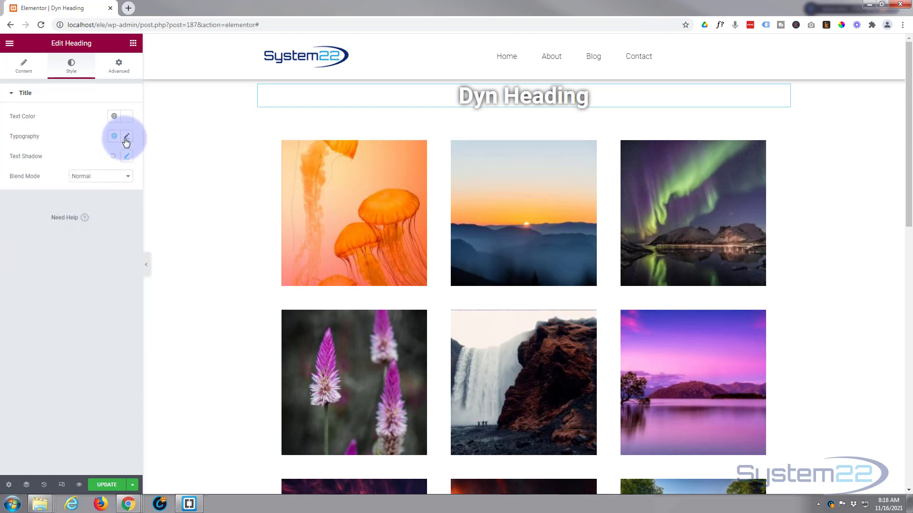
Set the heading typography to Uppercase transform with font size 34
left_click(127, 137)
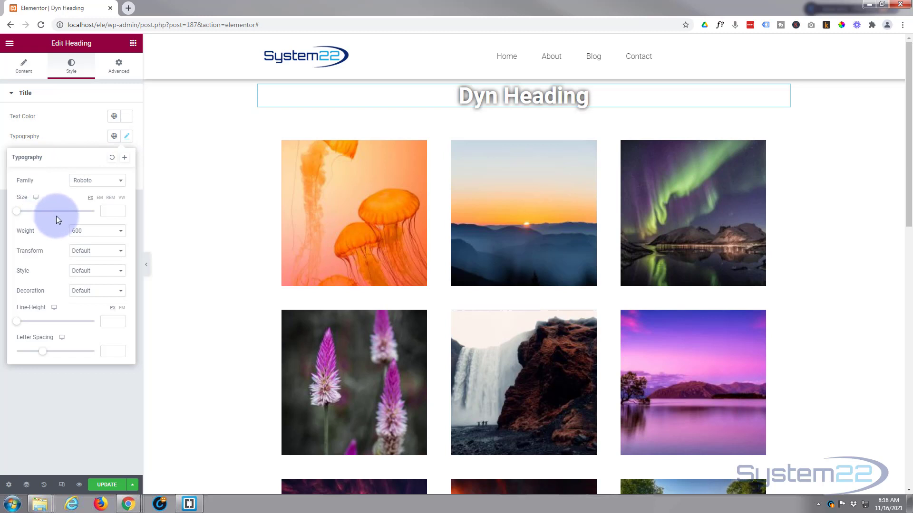
mouse_move(97, 252)
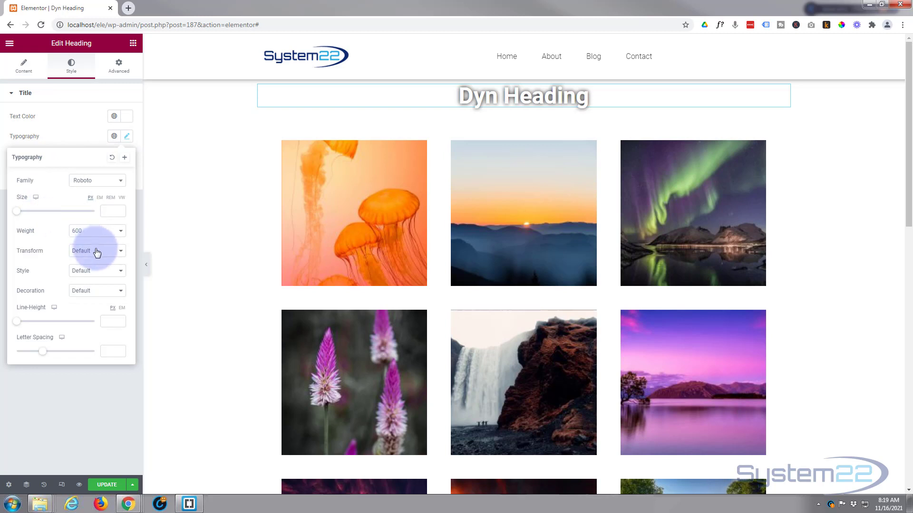
left_click(96, 251)
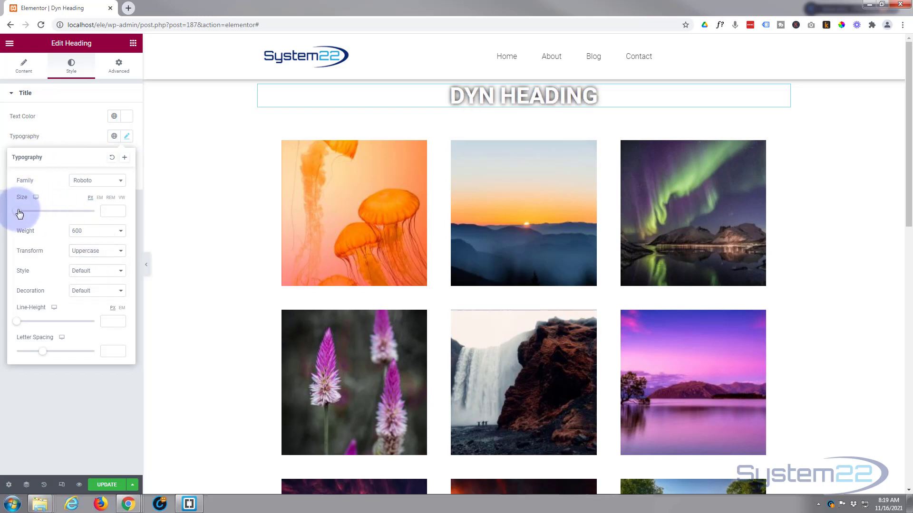
left_click_drag(18, 210, 55, 211)
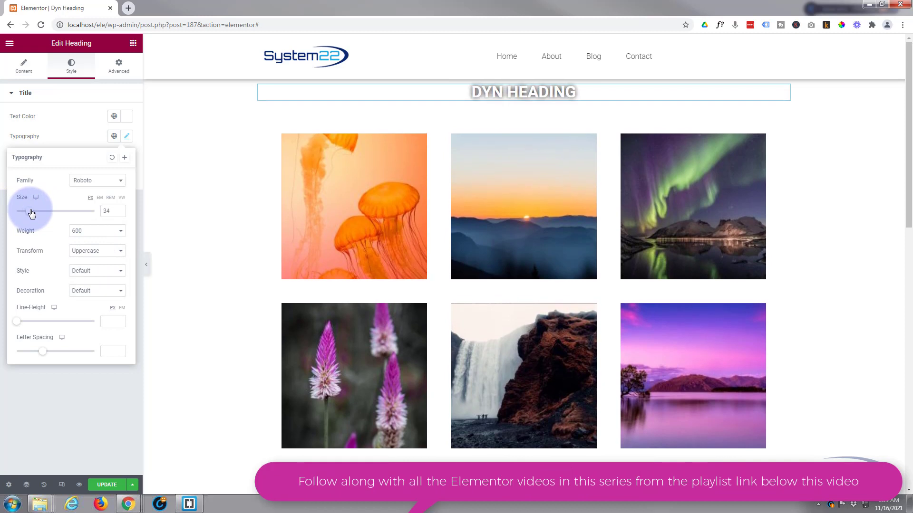
left_click_drag(29, 210, 32, 211)
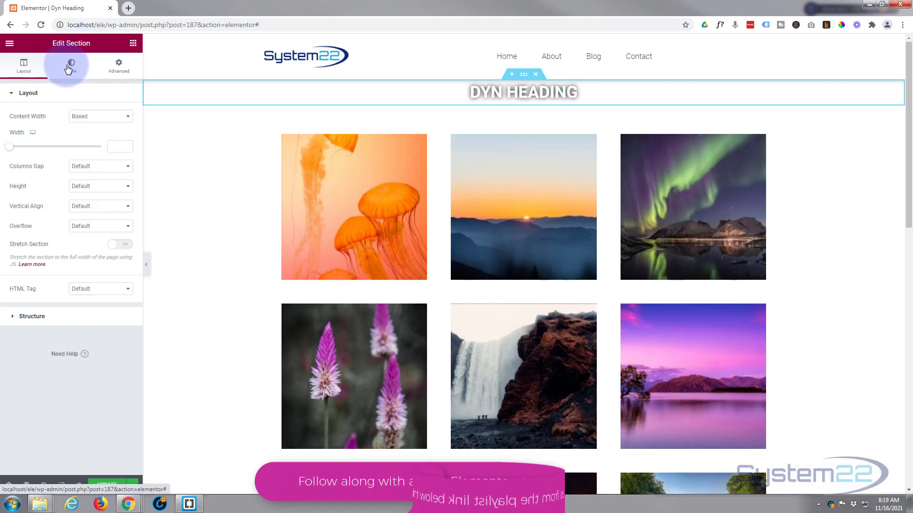
Set the section's classic background image to the aurora photo from the Media Library
left_click(70, 64)
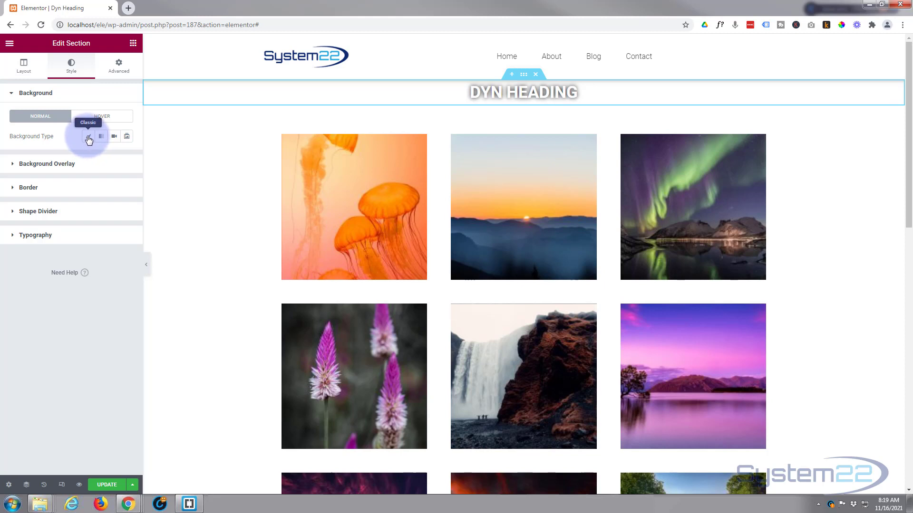
left_click(88, 136)
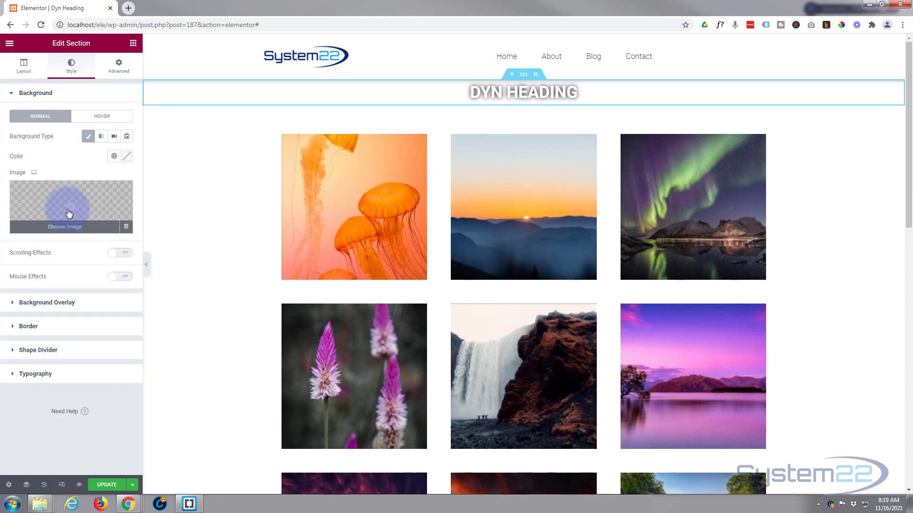
left_click(65, 226)
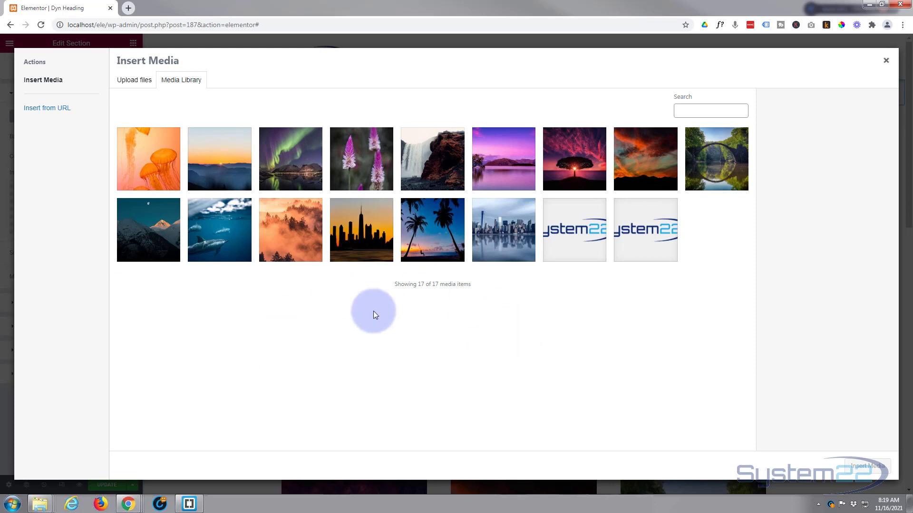
left_click(290, 159)
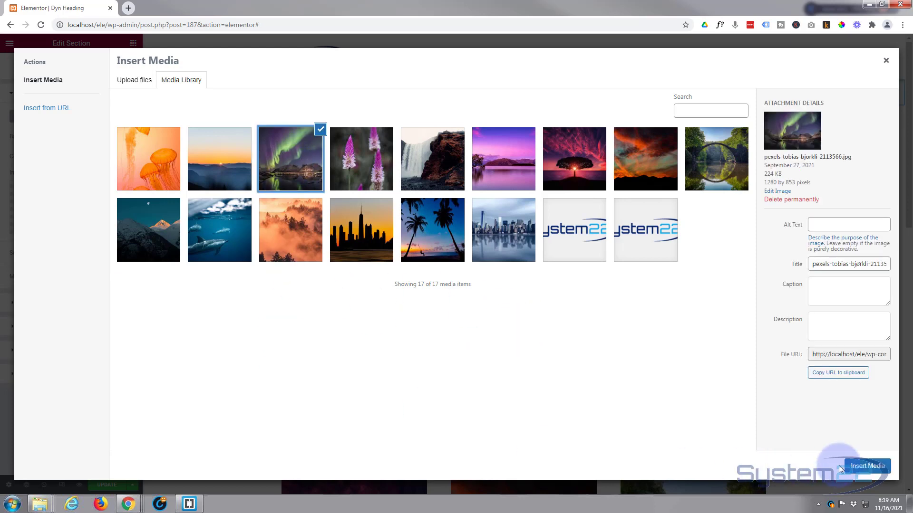
left_click(866, 466)
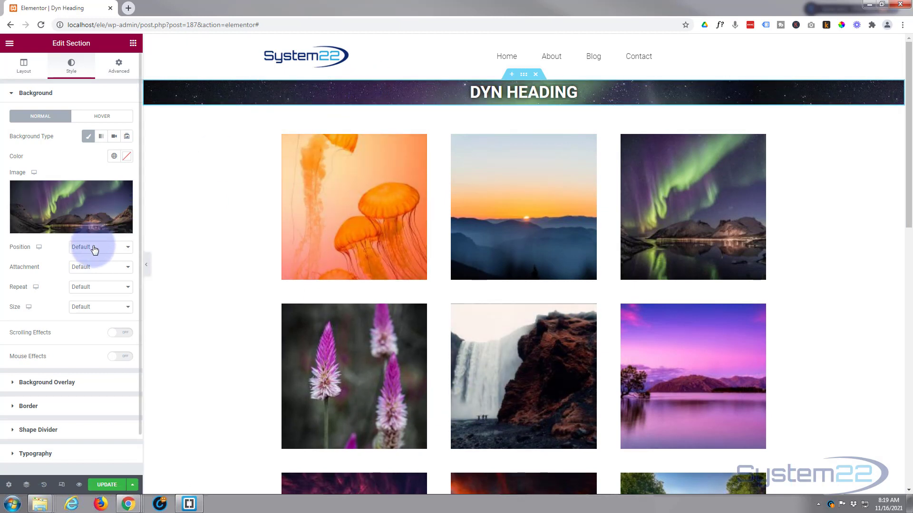
Change the aurora background position to Top Right
left_click(98, 247)
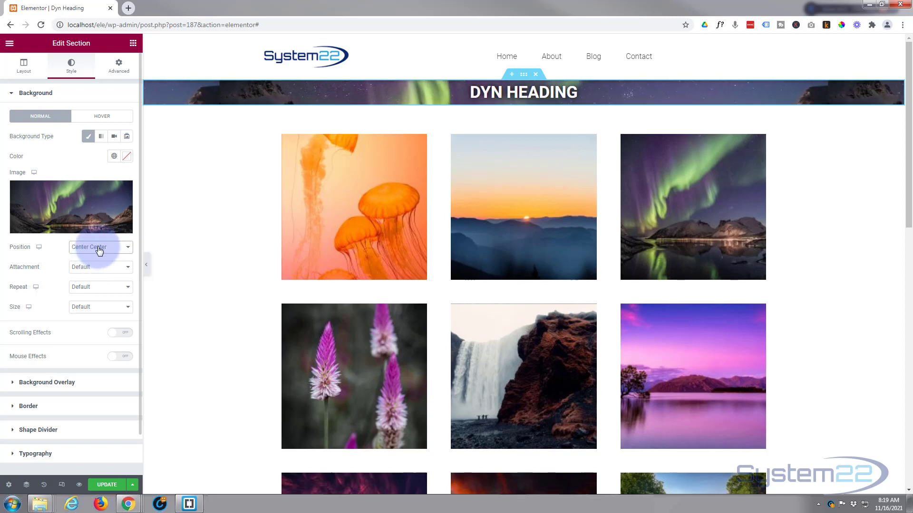
left_click(98, 246)
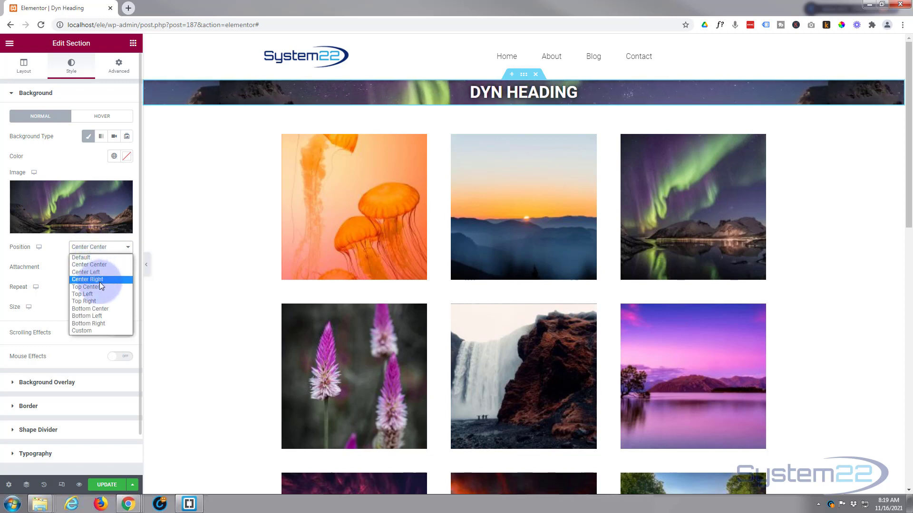
mouse_move(82, 293)
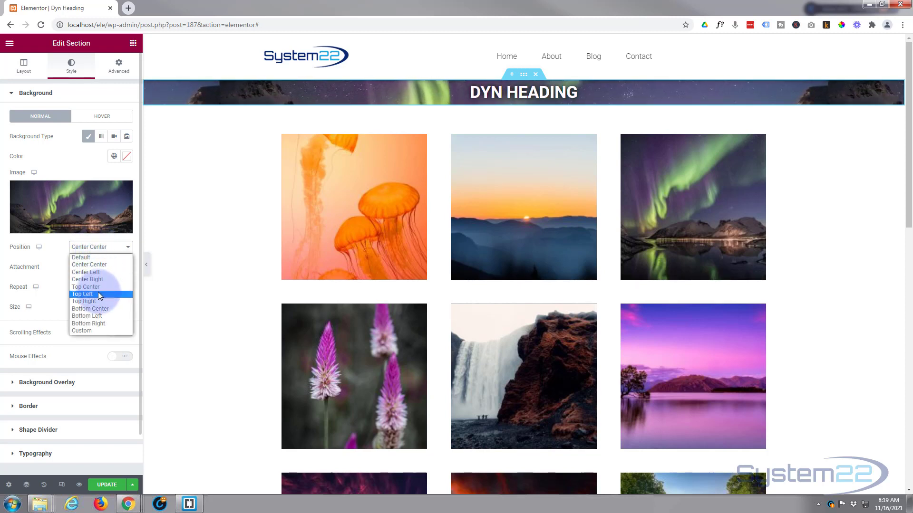
left_click(82, 294)
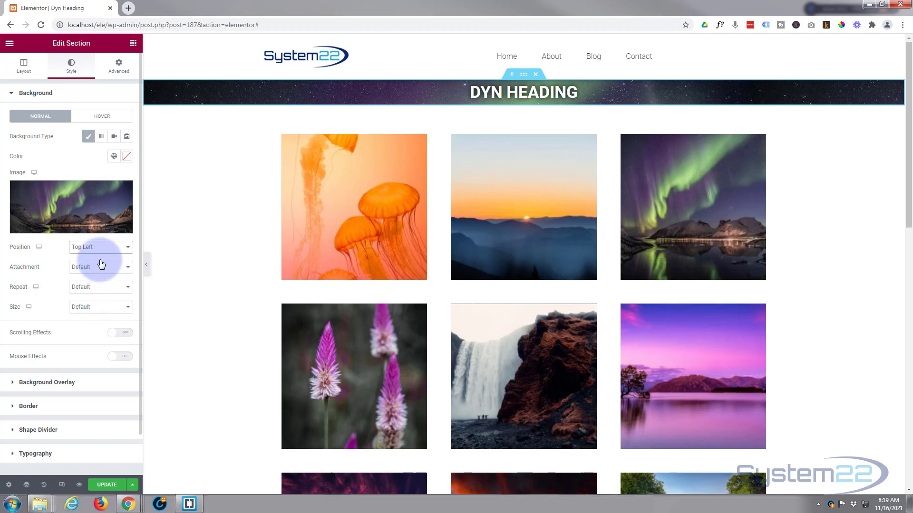
left_click(99, 247)
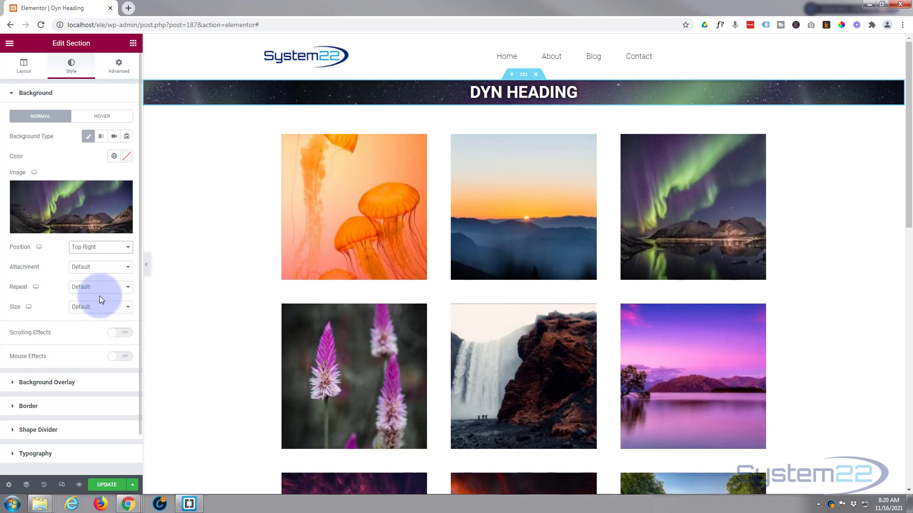
left_click(119, 64)
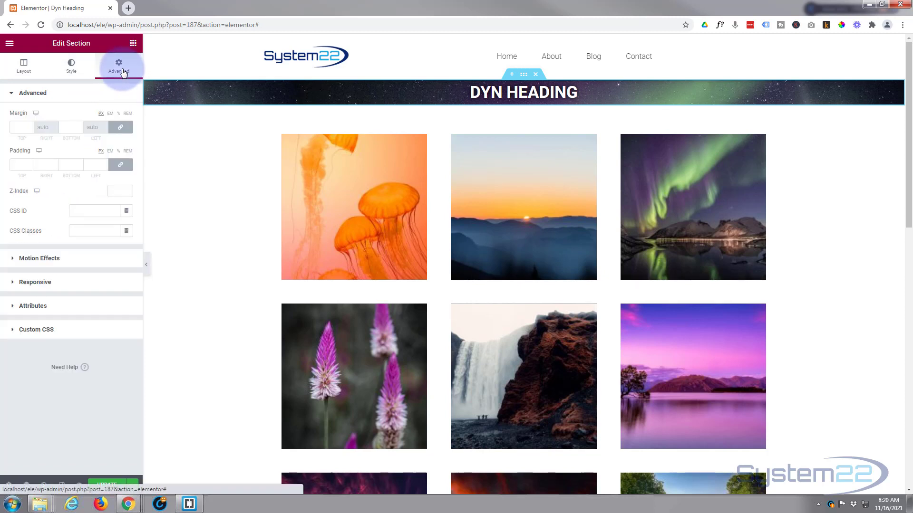
mouse_move(120, 164)
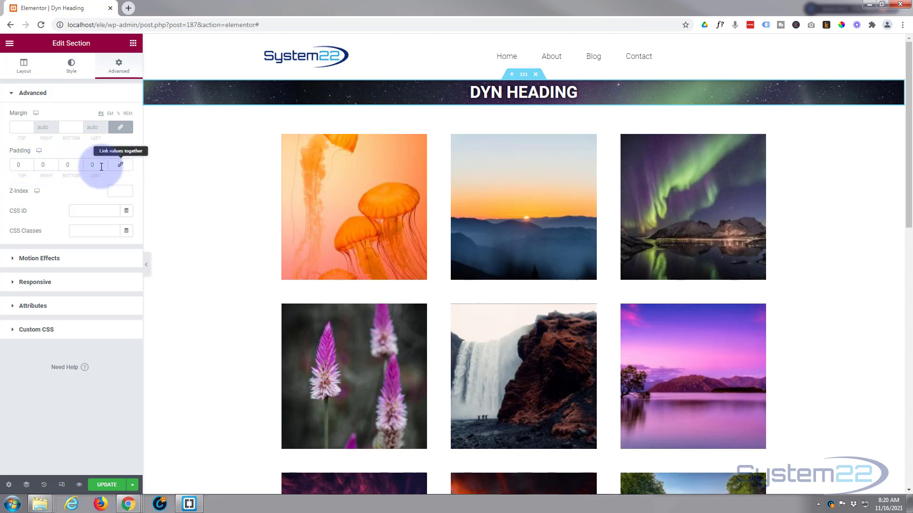
Unlink the section padding and enter 20 for top and bottom
left_click(21, 165)
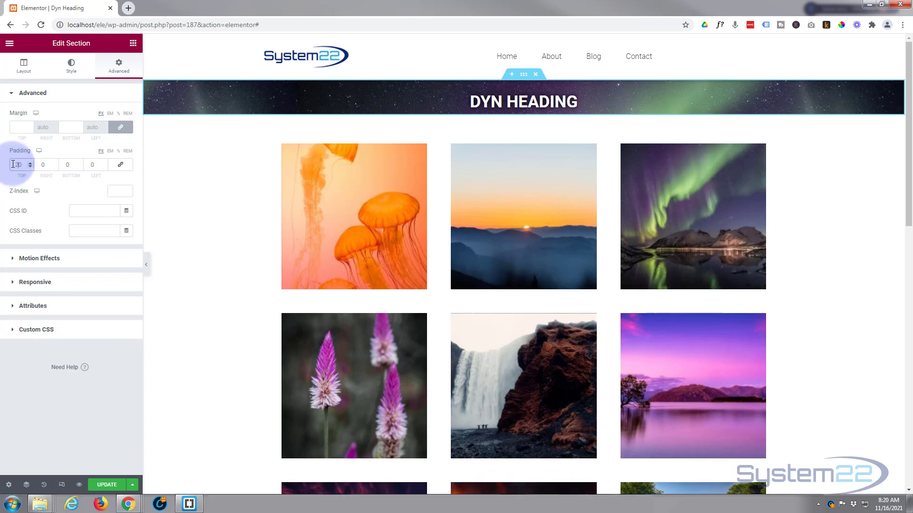
type("20")
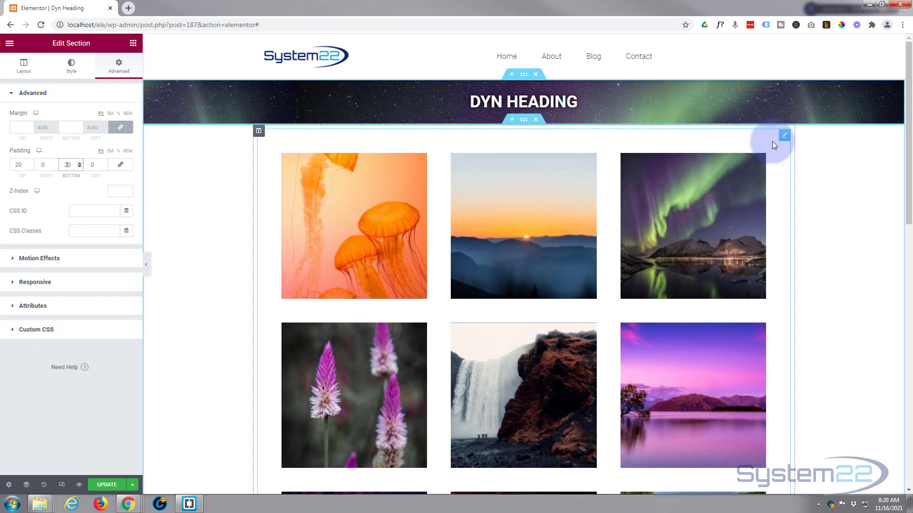
mouse_move(181, 226)
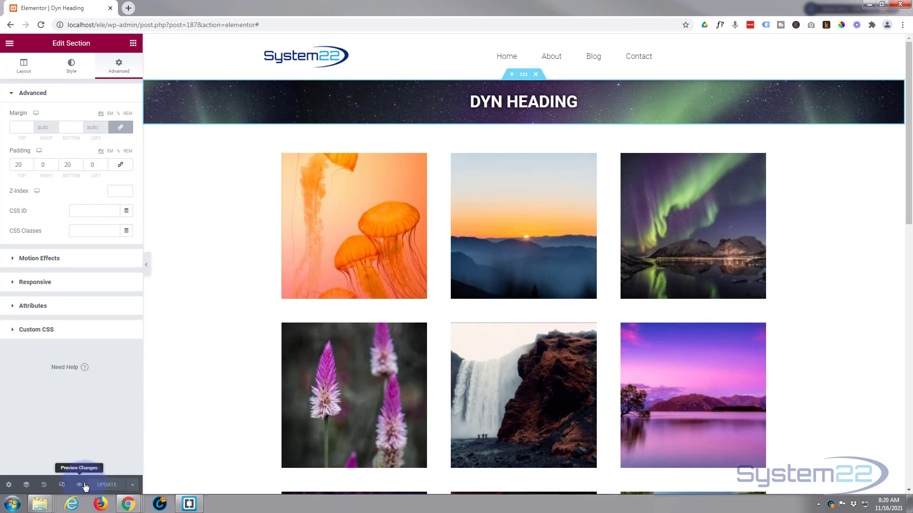
Preview the Dyn Heading page in a new tab, then return to the editor
left_click(81, 484)
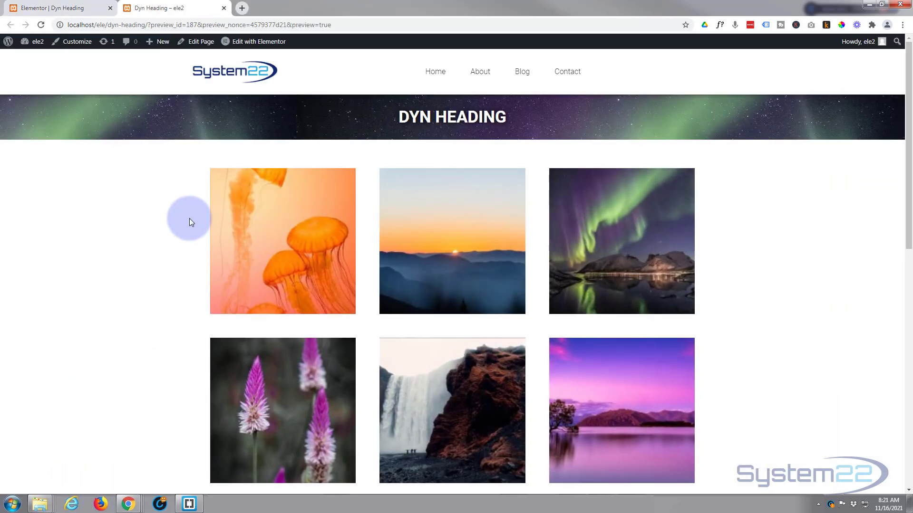
mouse_move(386, 107)
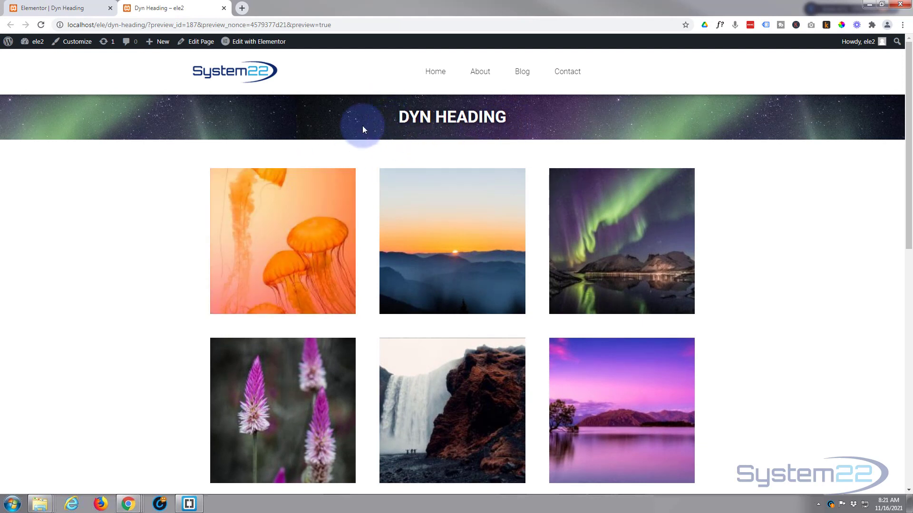
mouse_move(347, 132)
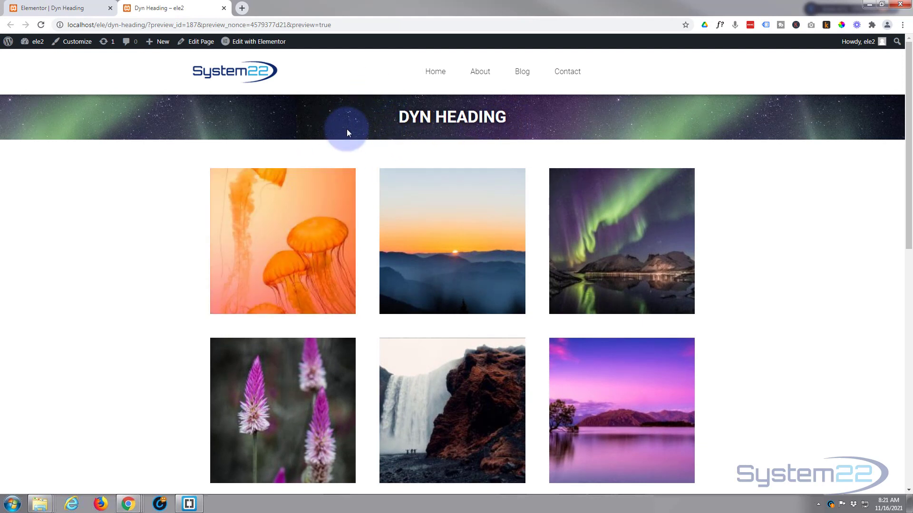
mouse_move(373, 137)
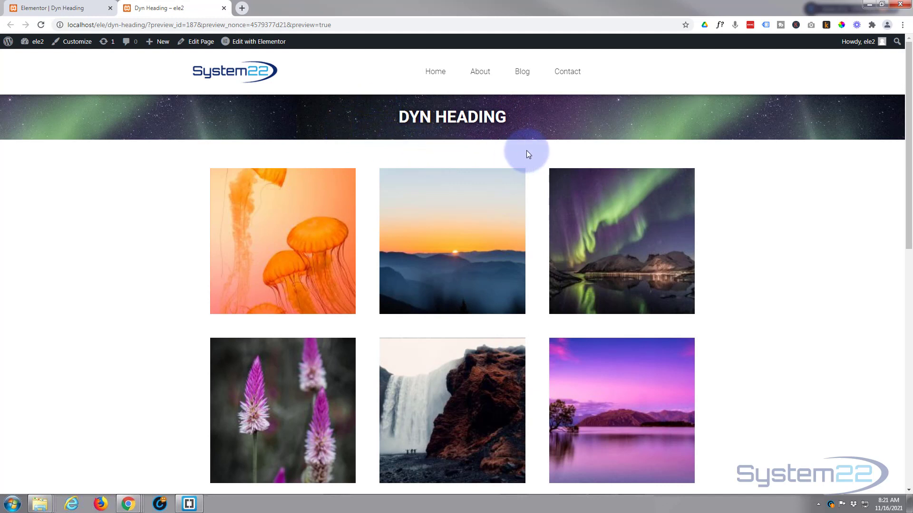
mouse_move(562, 124)
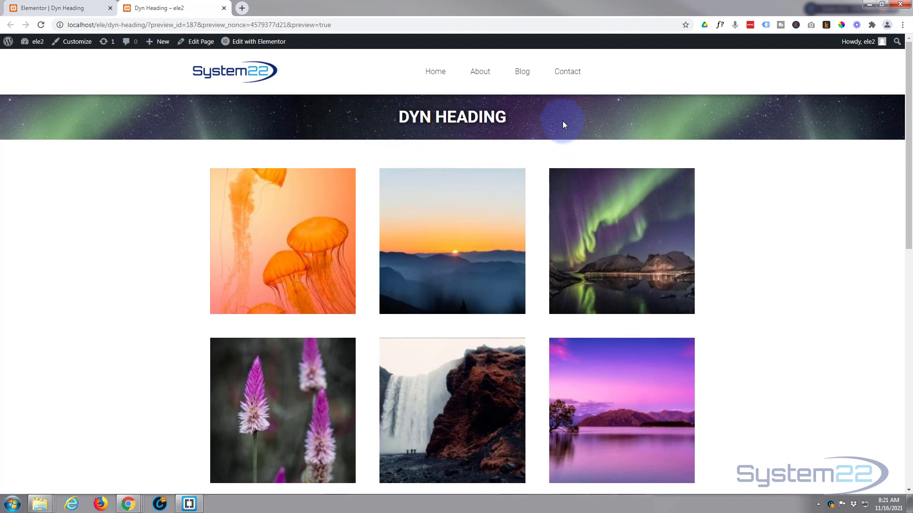
mouse_move(129, 116)
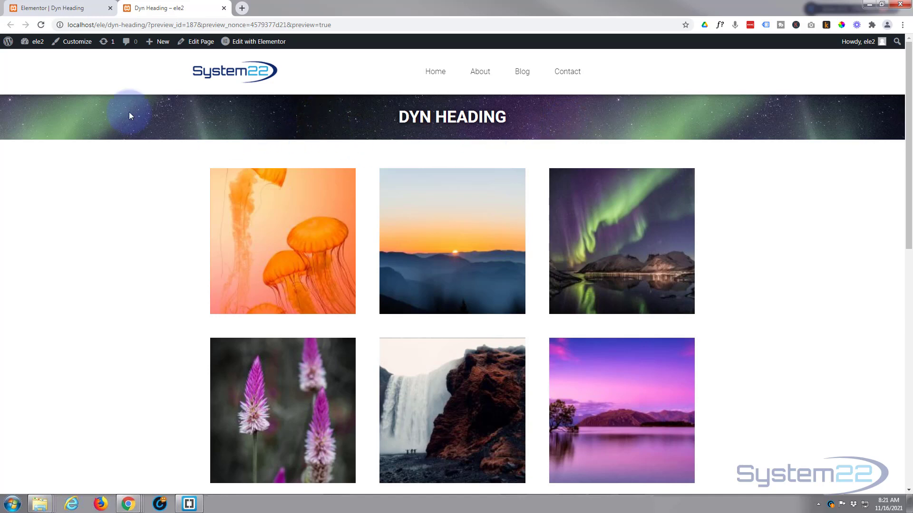
left_click(58, 7)
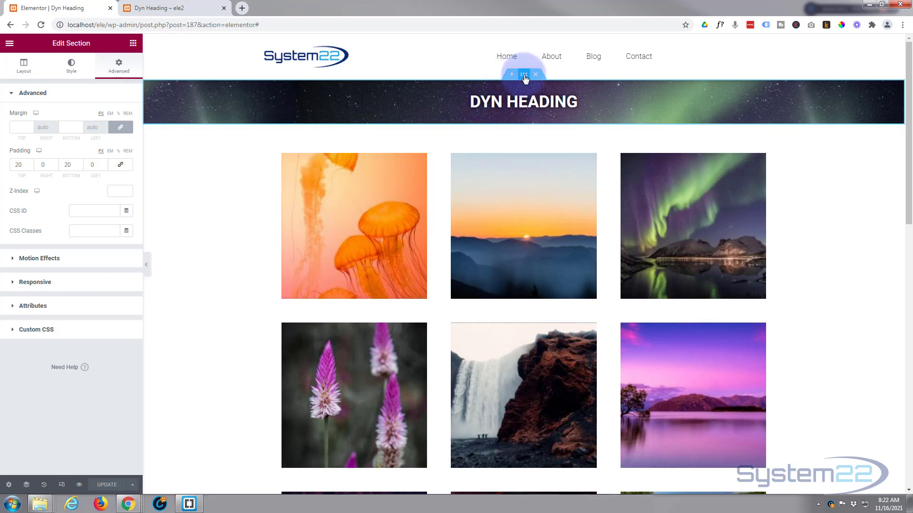
mouse_move(523, 75)
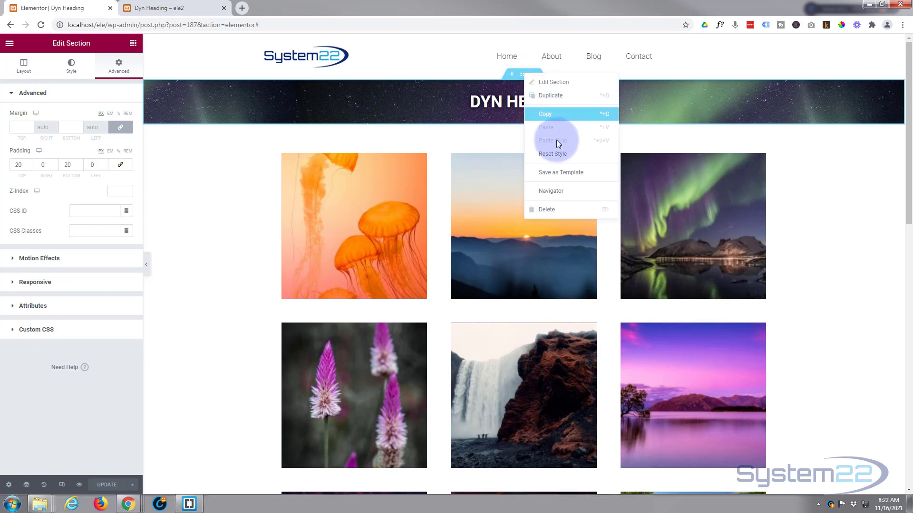
Save the heading section as a library template named 'Dyn Heading', then close the library
left_click(559, 172)
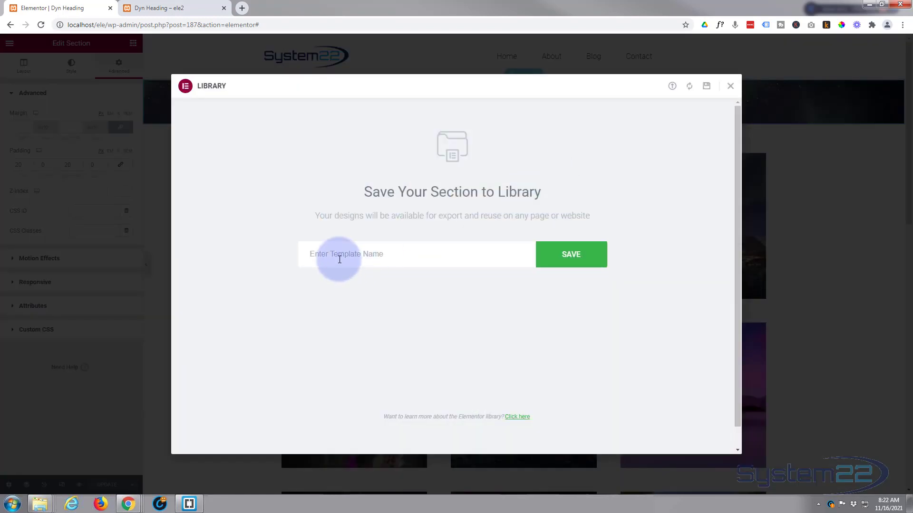
type("Dyn")
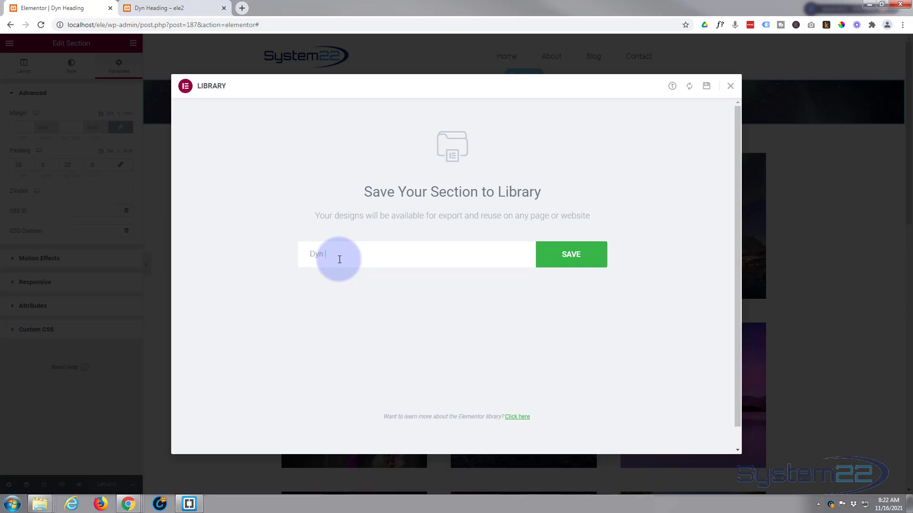
type("Heading")
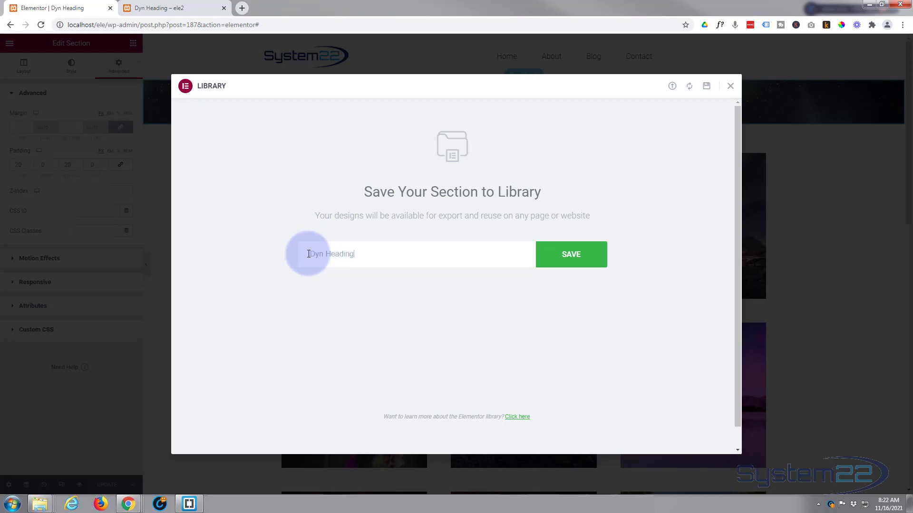
left_click(570, 255)
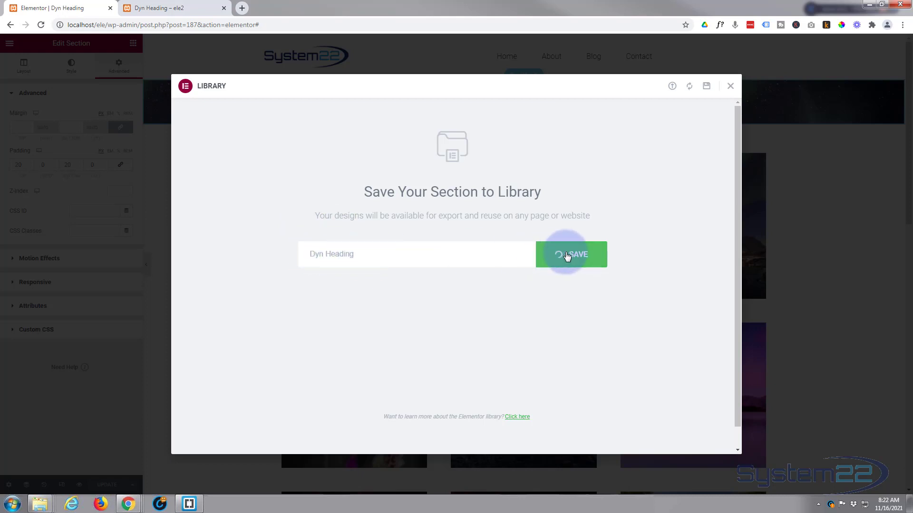
left_click(570, 254)
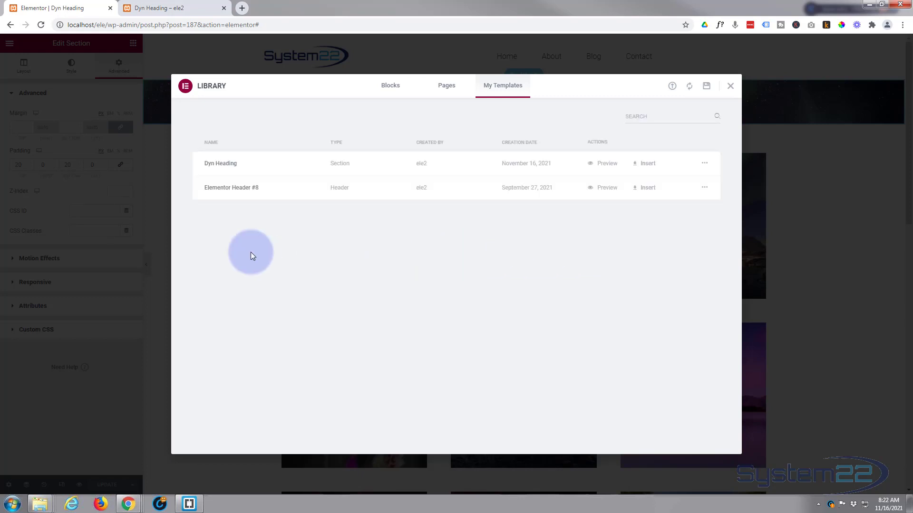
mouse_move(330, 166)
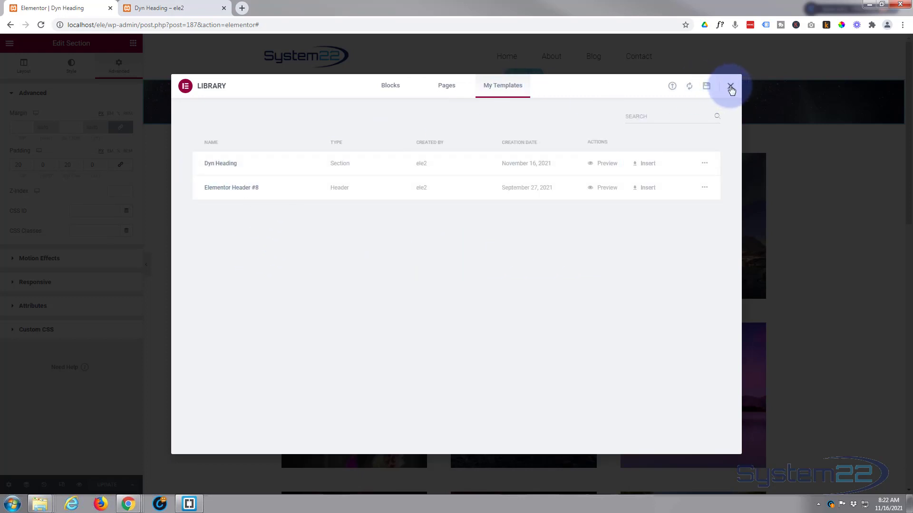
left_click(731, 85)
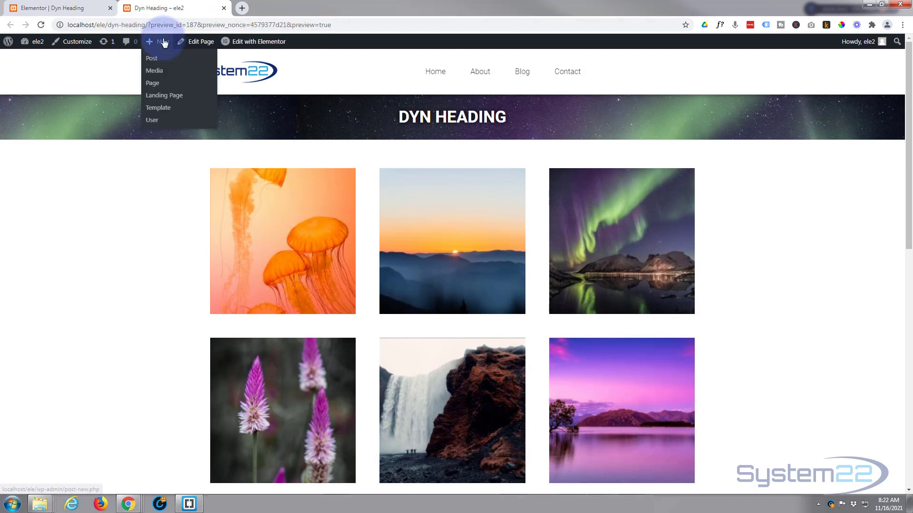
Create a page 'My New Page' with the Elementor Full Width template and edit it in Elementor
left_click(153, 82)
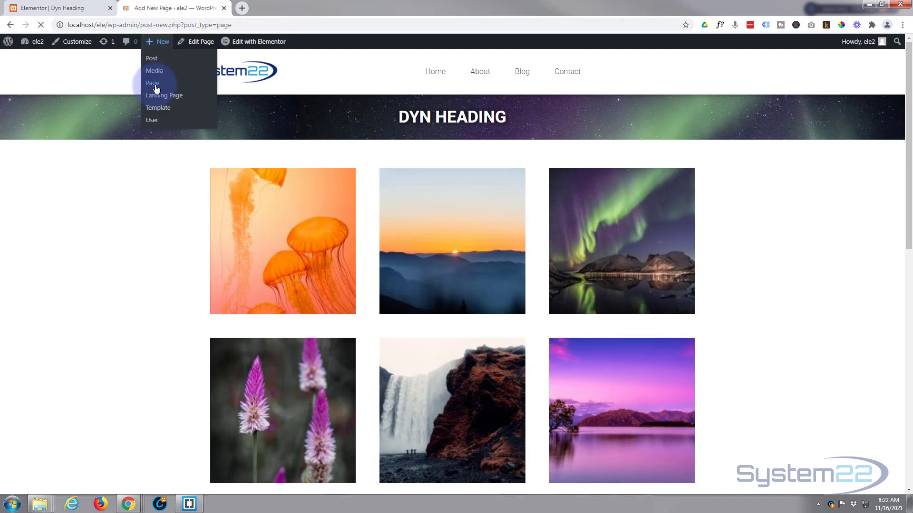
left_click(153, 83)
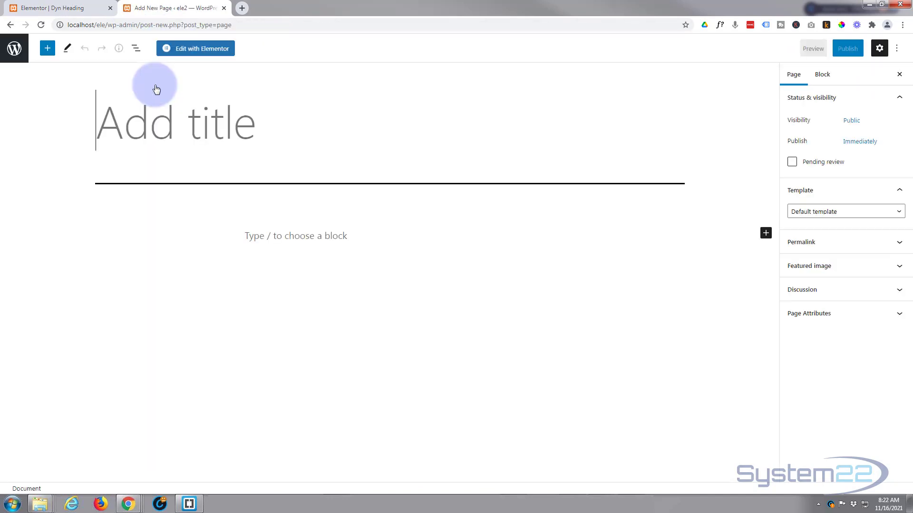
left_click(845, 211)
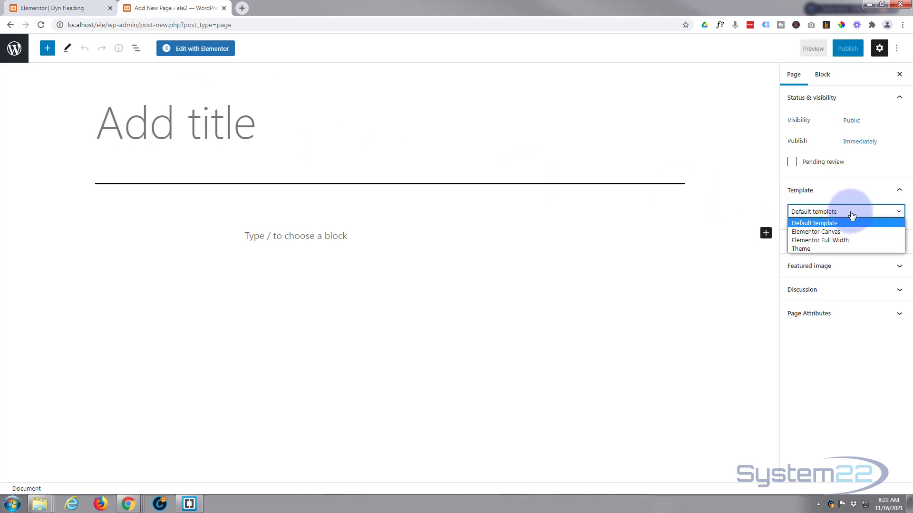
left_click(820, 239)
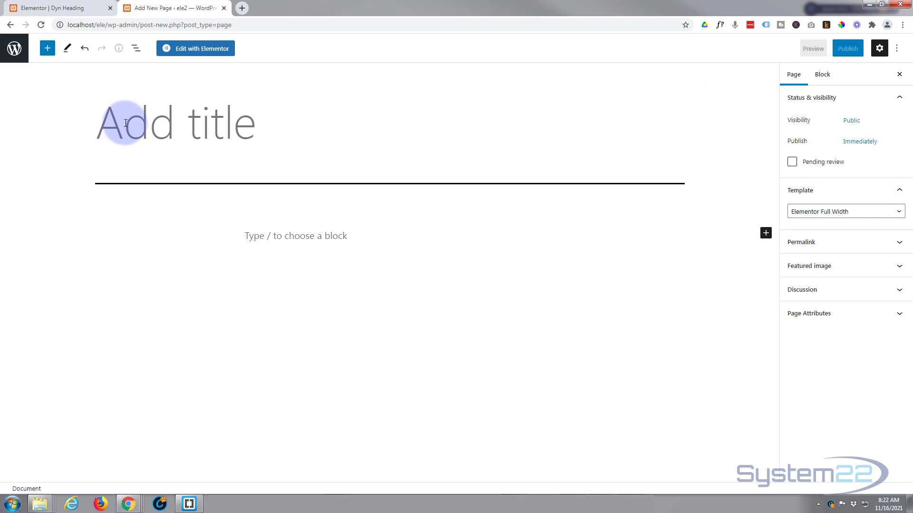
type("My N")
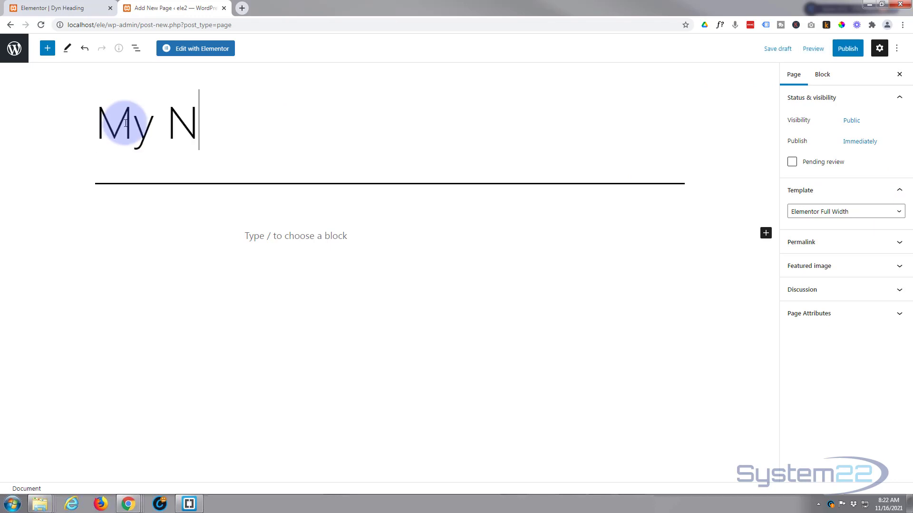
type("ew Page")
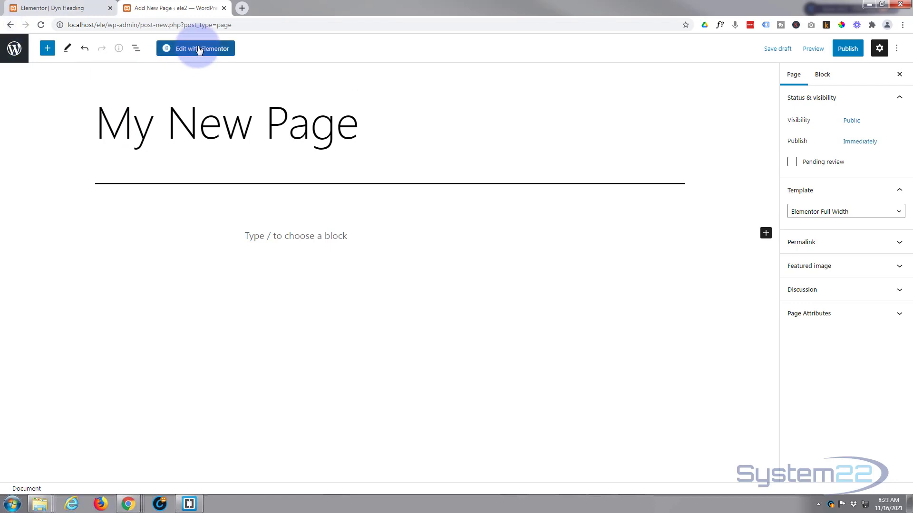
left_click(195, 49)
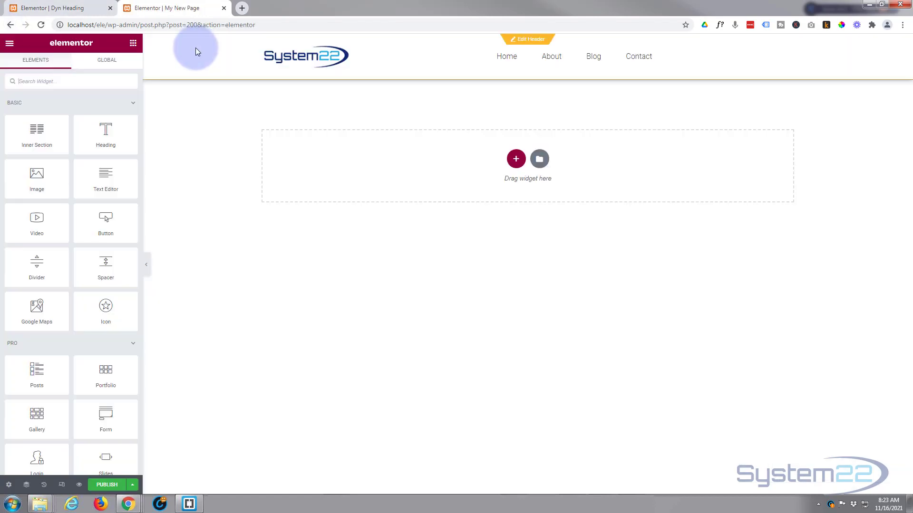
mouse_move(410, 145)
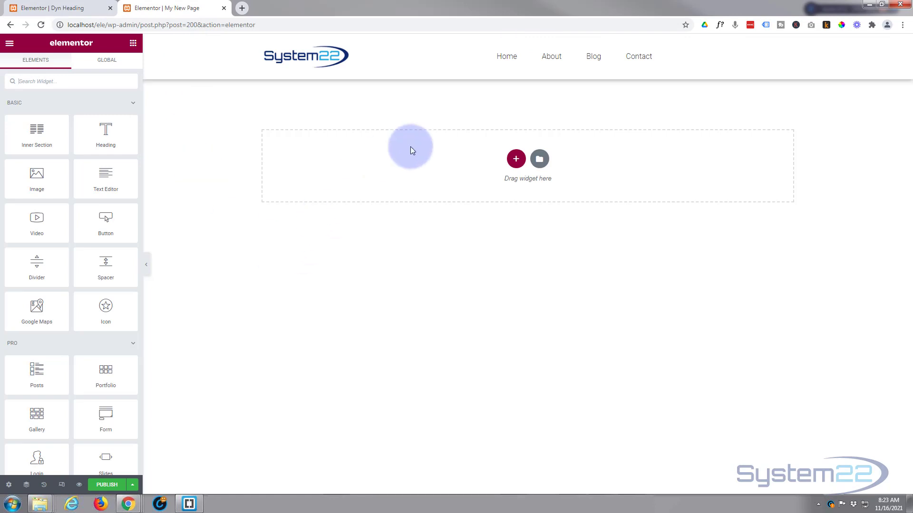
mouse_move(539, 158)
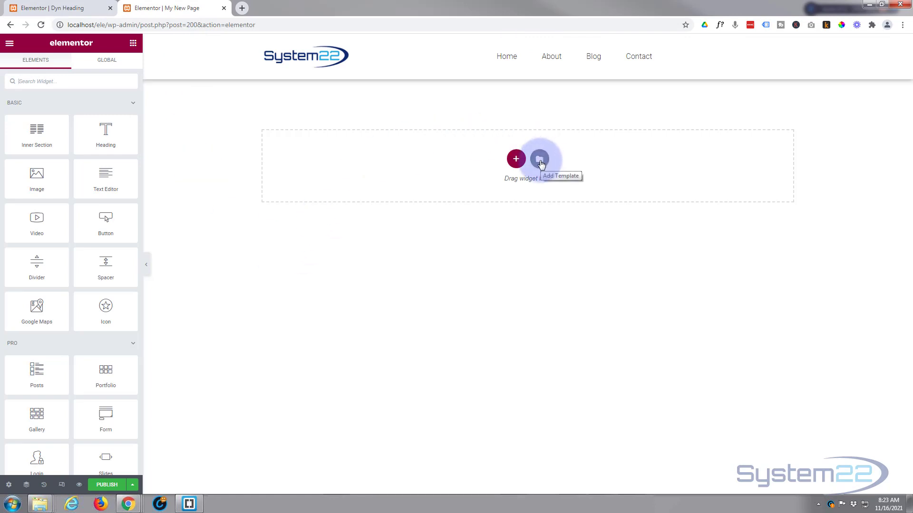
Insert the 'Dyn Heading' template from My Templates, declining its document settings
left_click(539, 159)
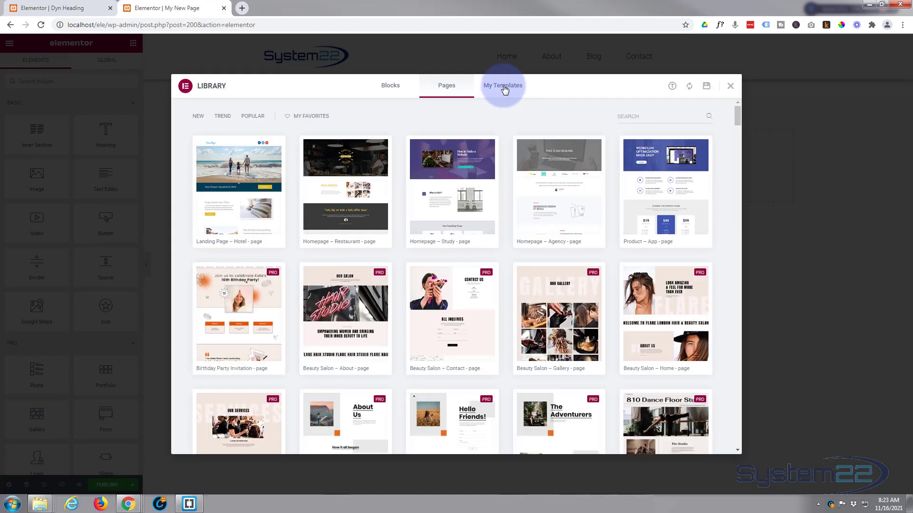
left_click(503, 85)
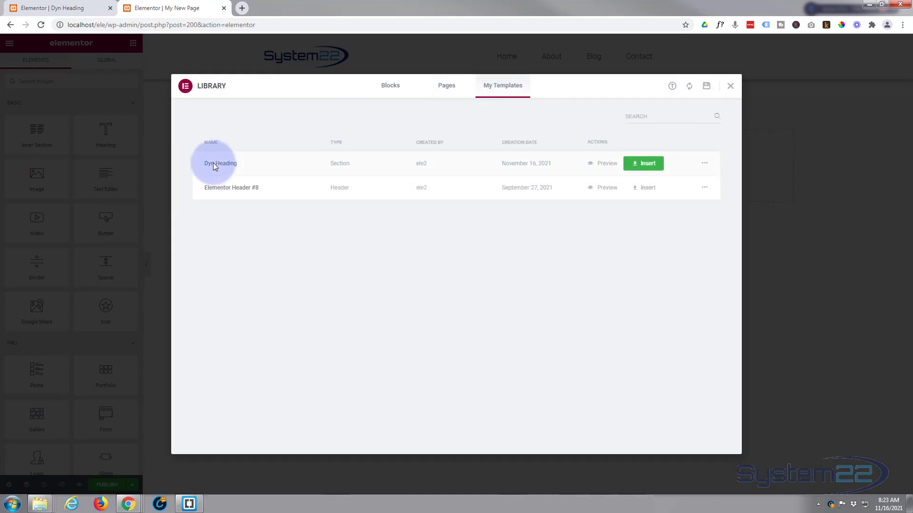
mouse_move(596, 160)
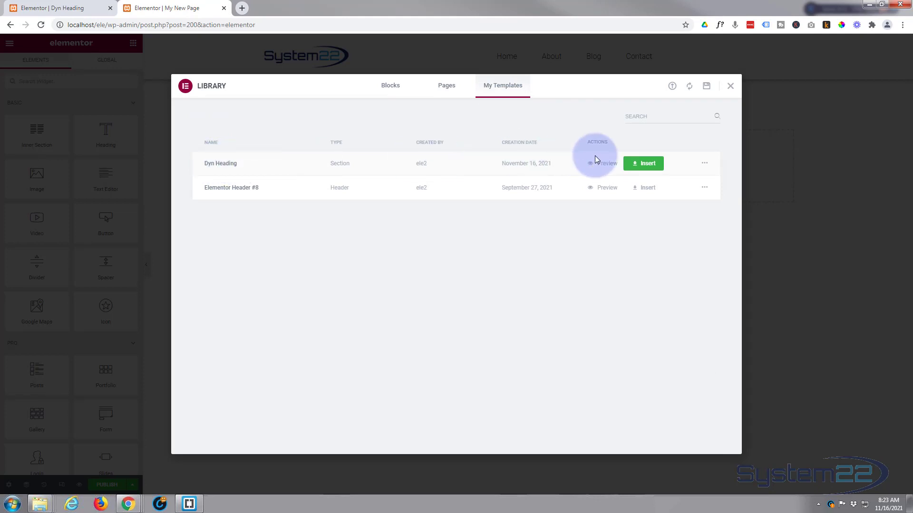
left_click(643, 163)
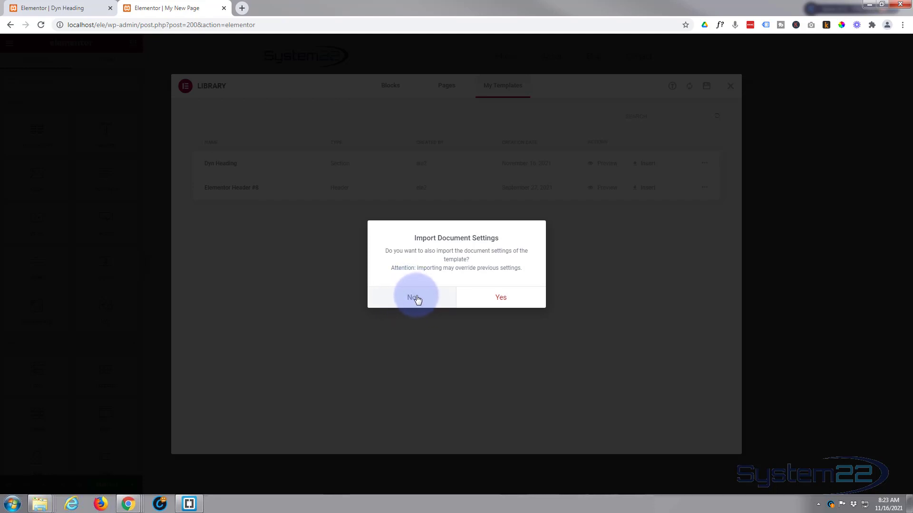
mouse_move(491, 297)
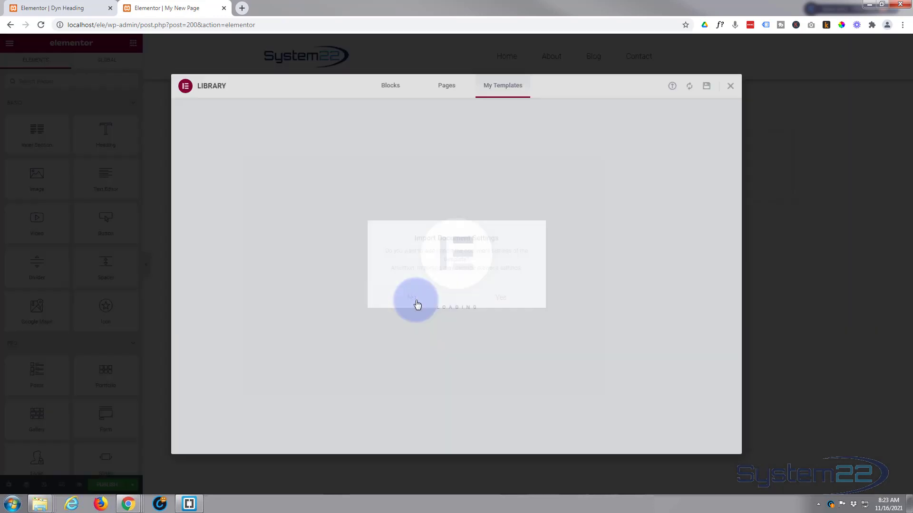
left_click(415, 298)
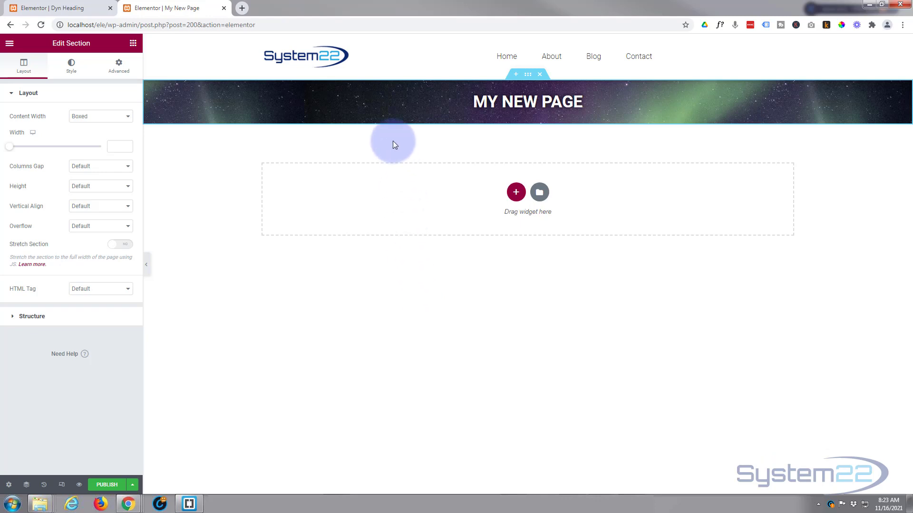
Review the inserted aurora banner reading 'MY NEW PAGE' on the page
left_click(526, 101)
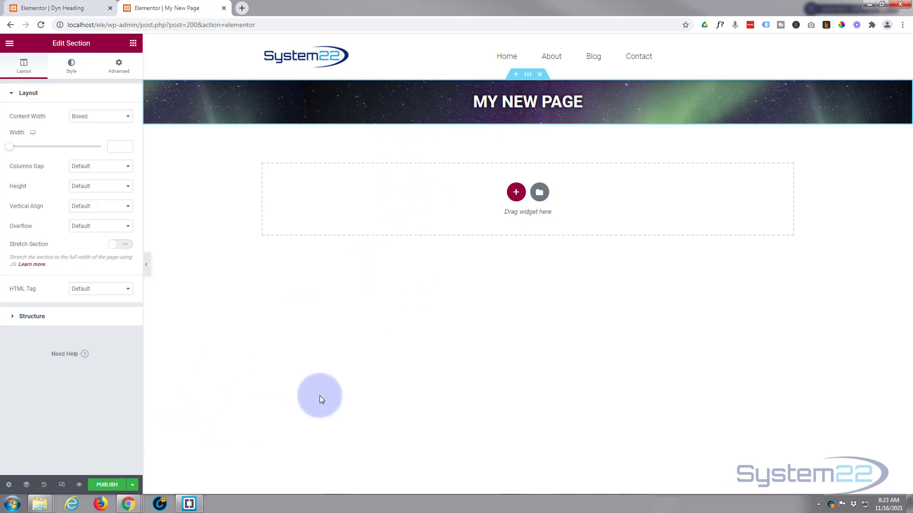
mouse_move(892, 277)
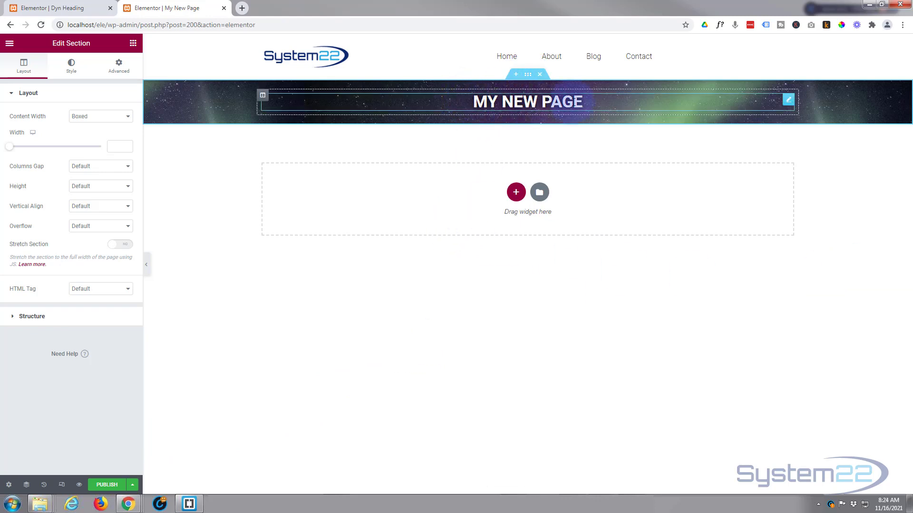
left_click(511, 361)
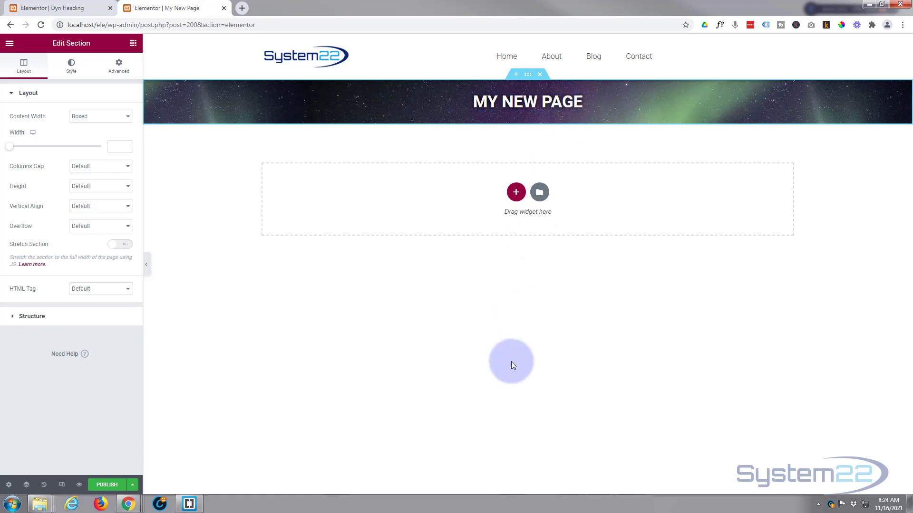
mouse_move(522, 365)
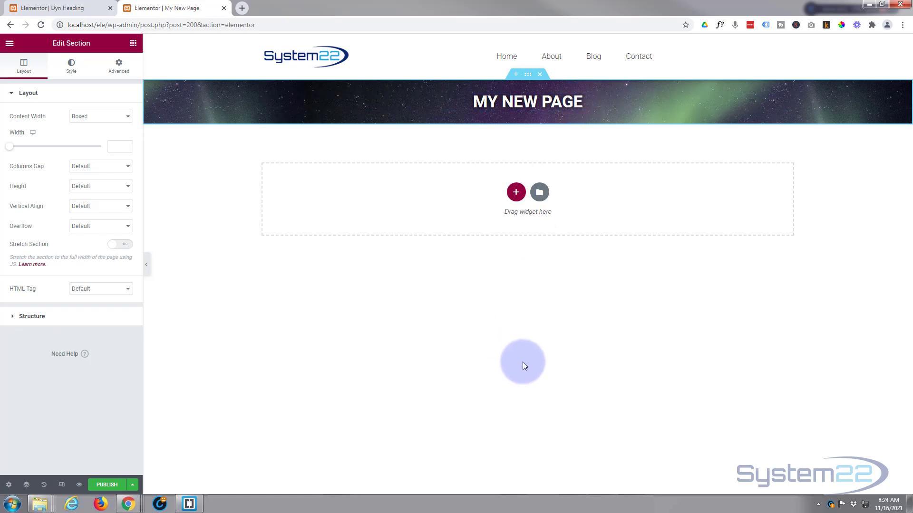
mouse_move(392, 142)
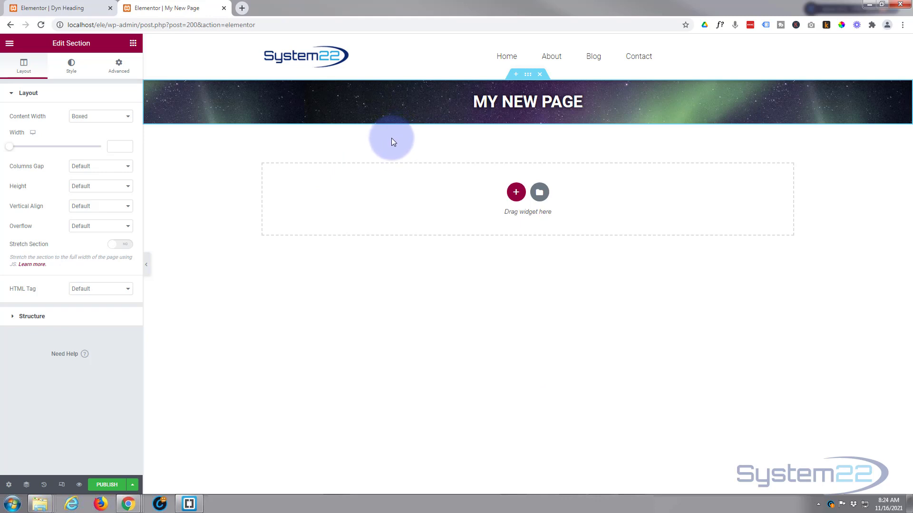
mouse_move(381, 146)
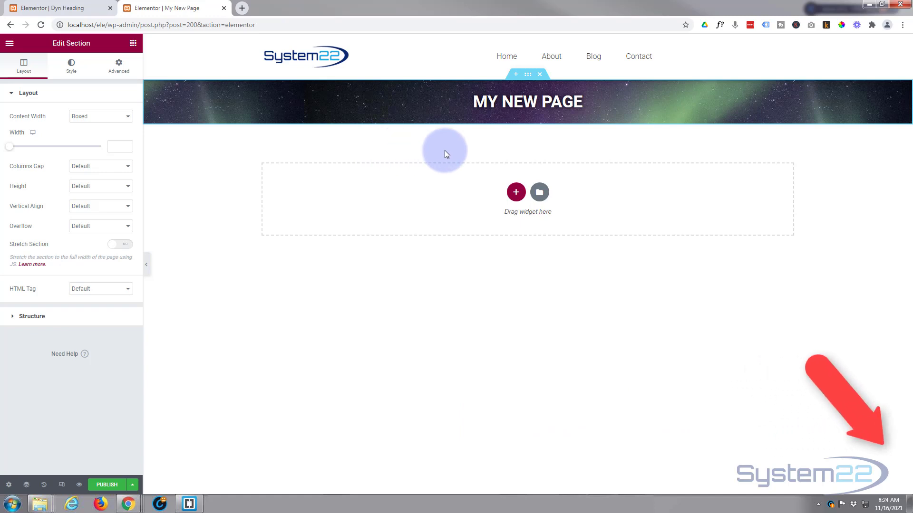
mouse_move(333, 163)
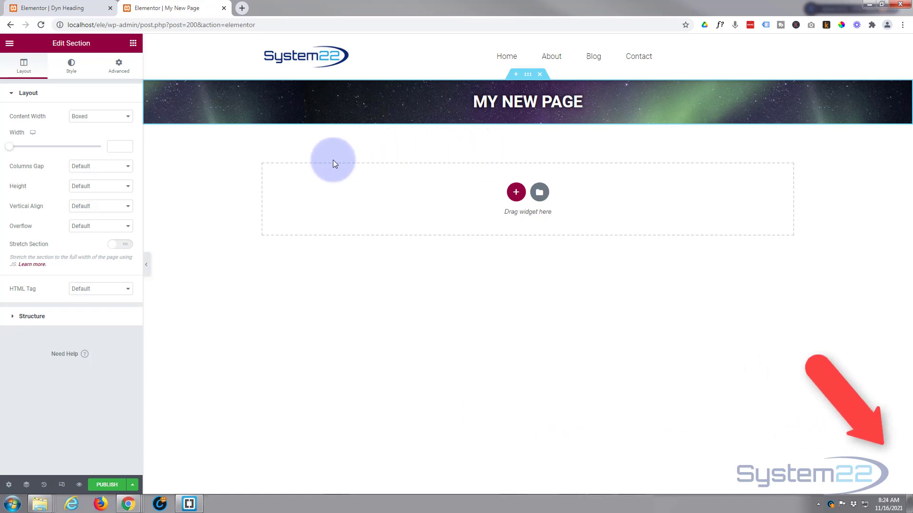
mouse_move(579, 153)
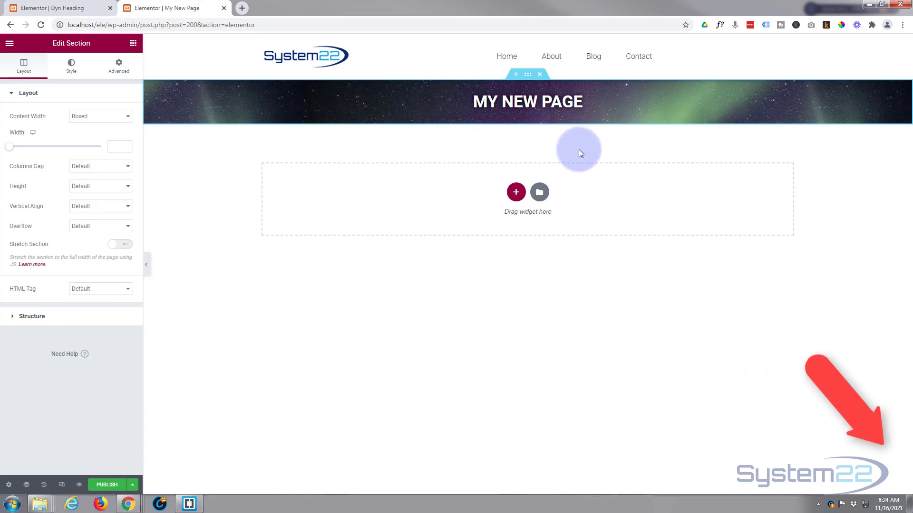